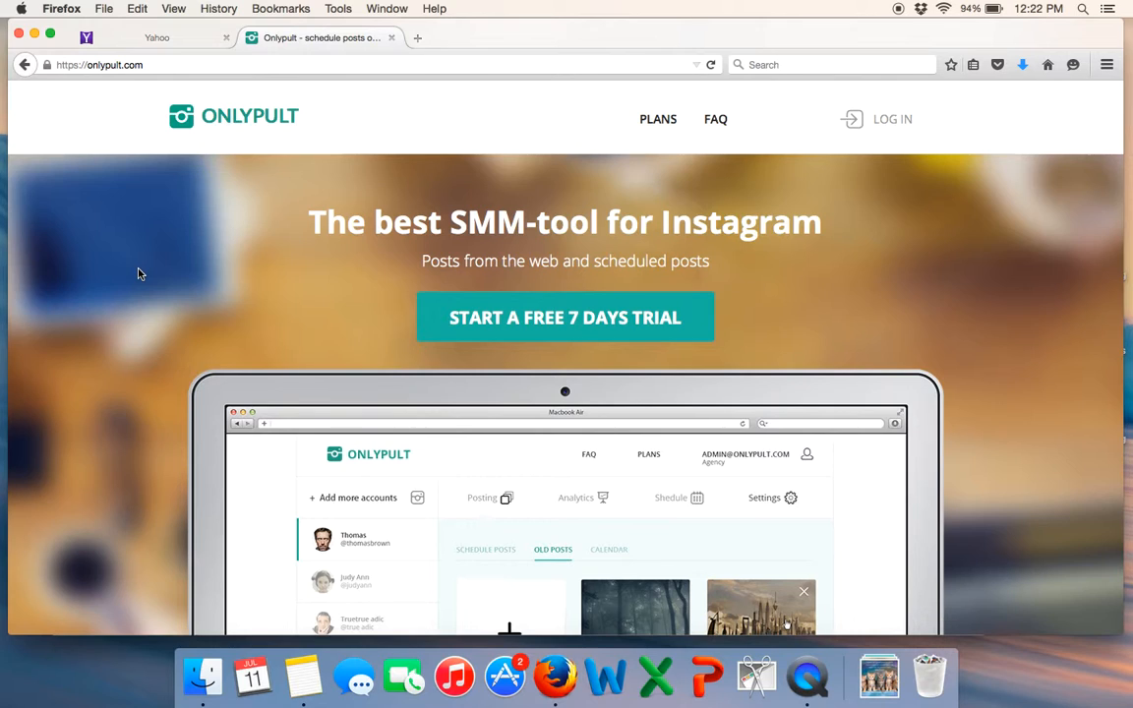
pyautogui.moveTo(312, 108)
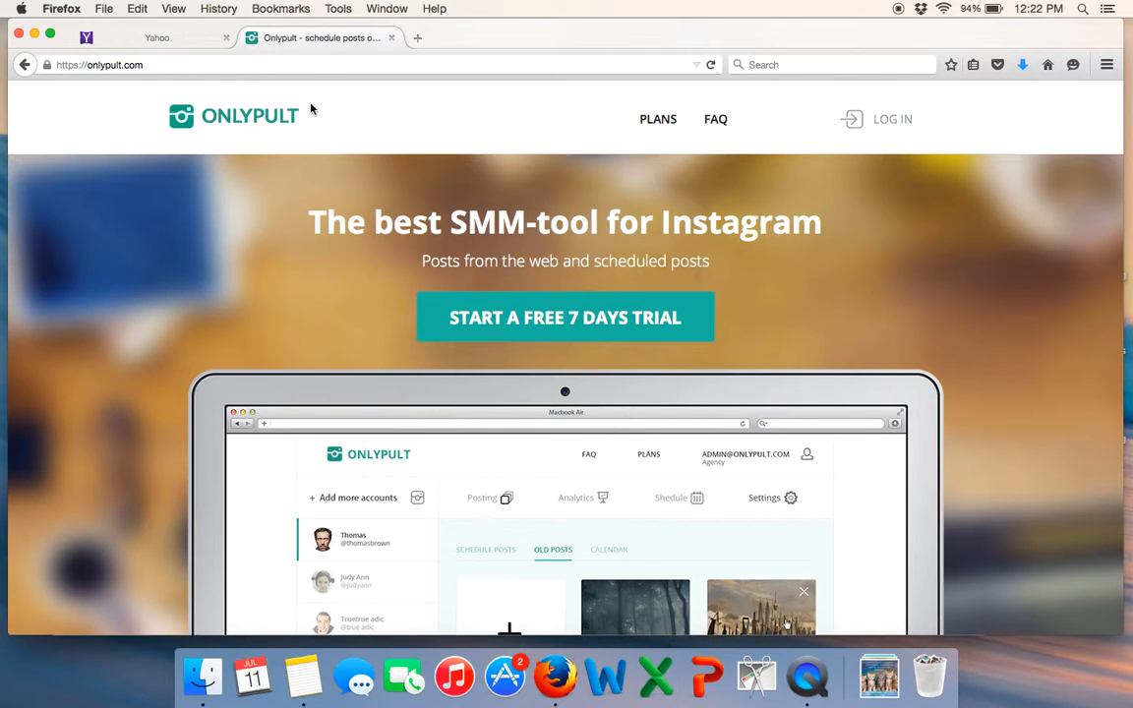
pyautogui.moveTo(149, 89)
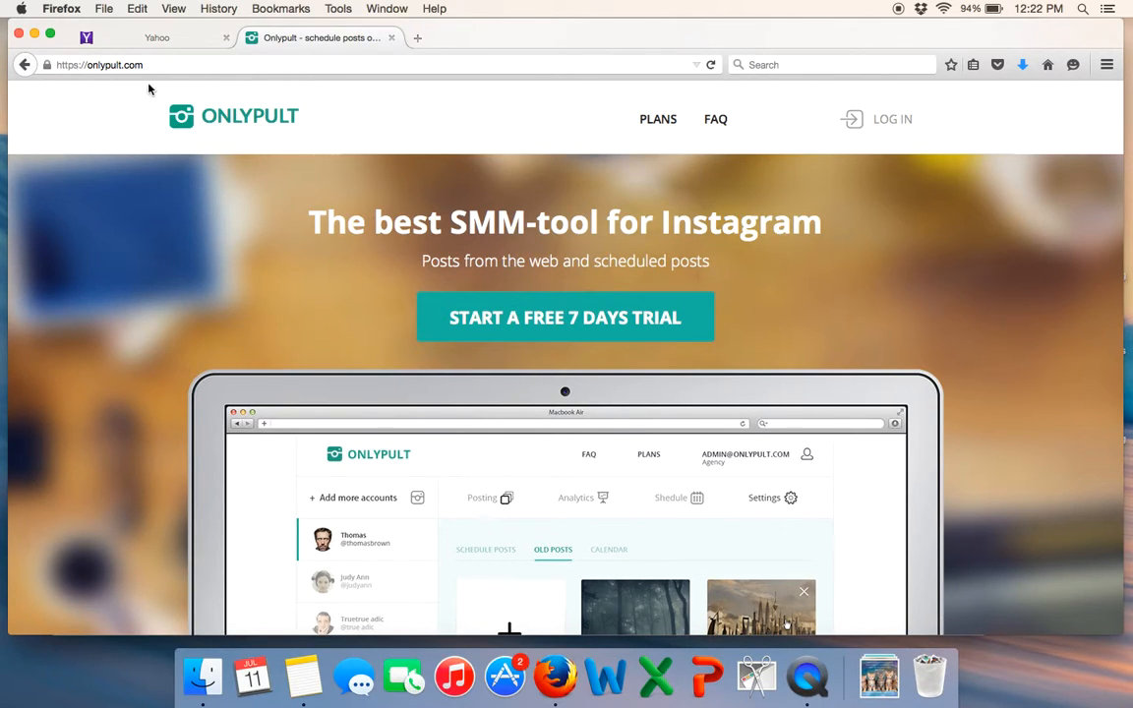
pyautogui.moveTo(658, 119)
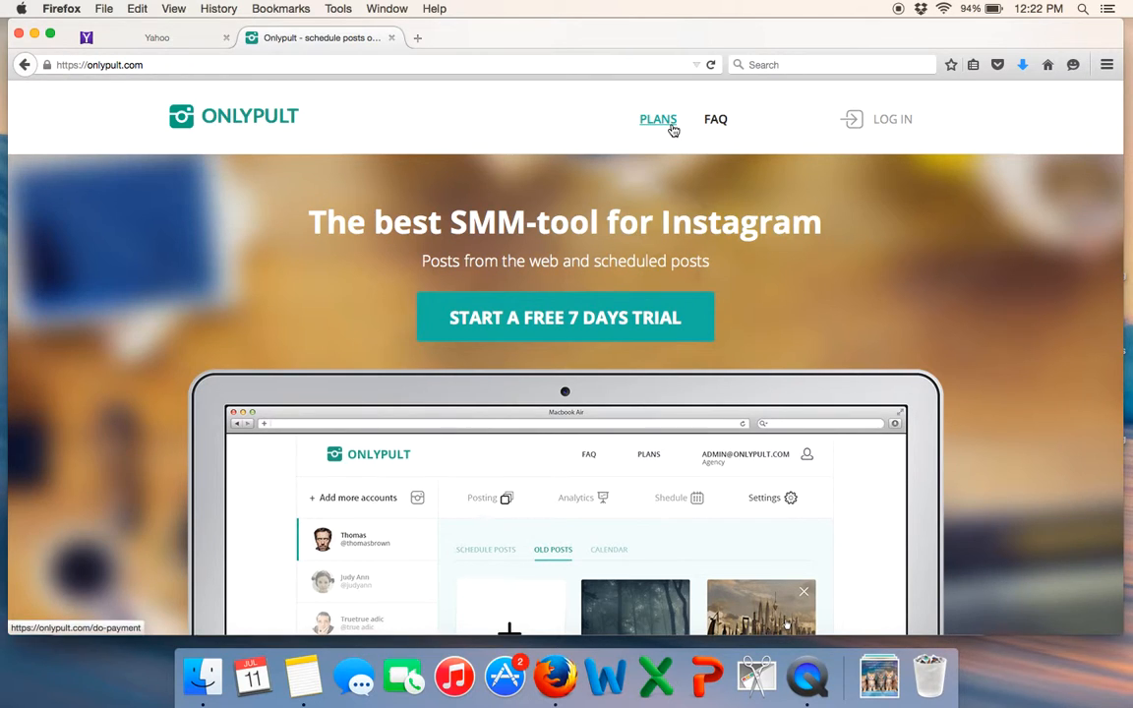
pyautogui.moveTo(670, 203)
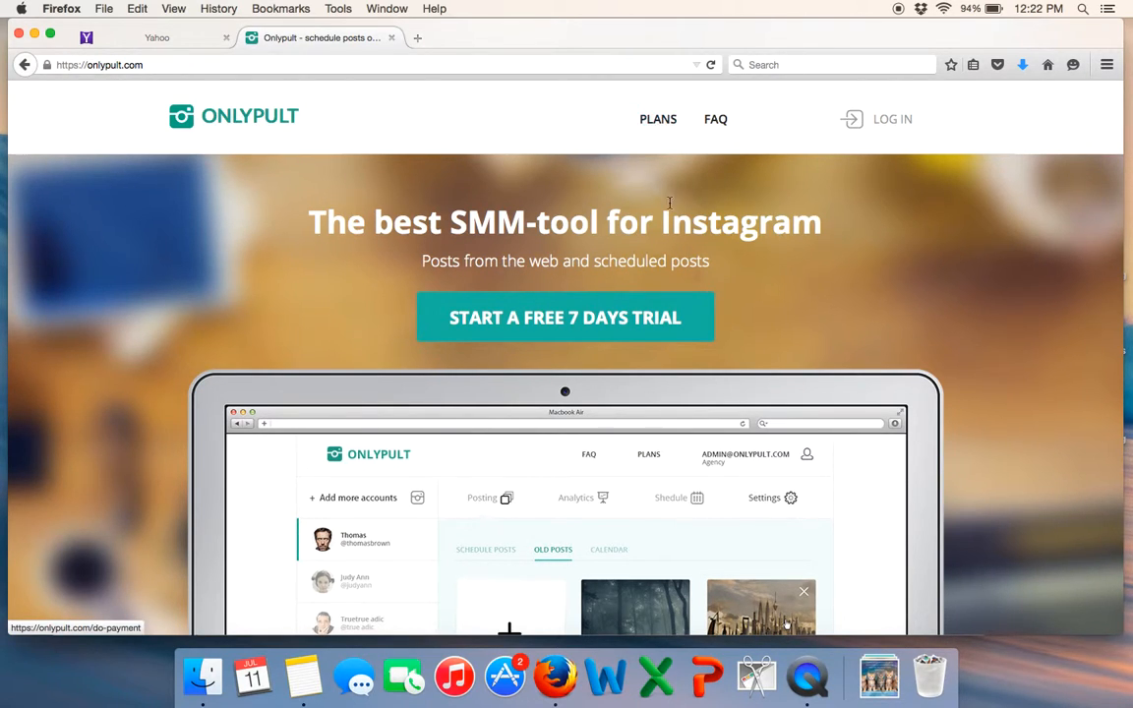
pyautogui.moveTo(710, 316)
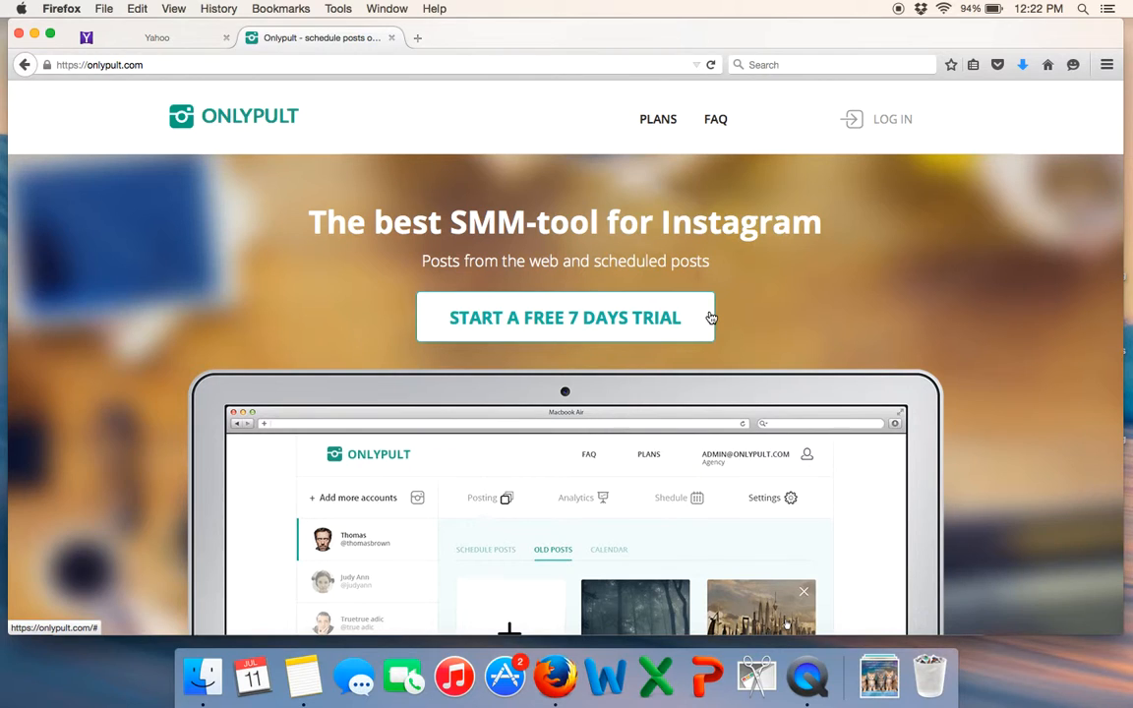
pyautogui.moveTo(878, 269)
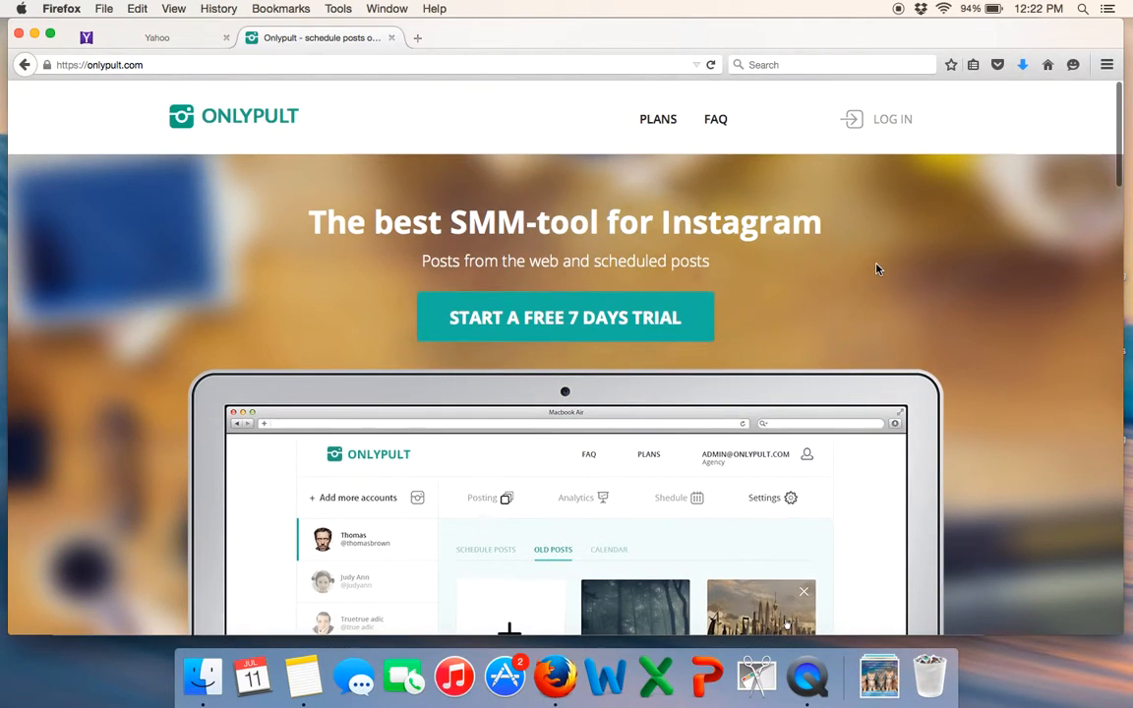
# - Jump to the pricing plans showing Start $12, SMM $20 and Agency $39 monthly
pyautogui.click(657, 119)
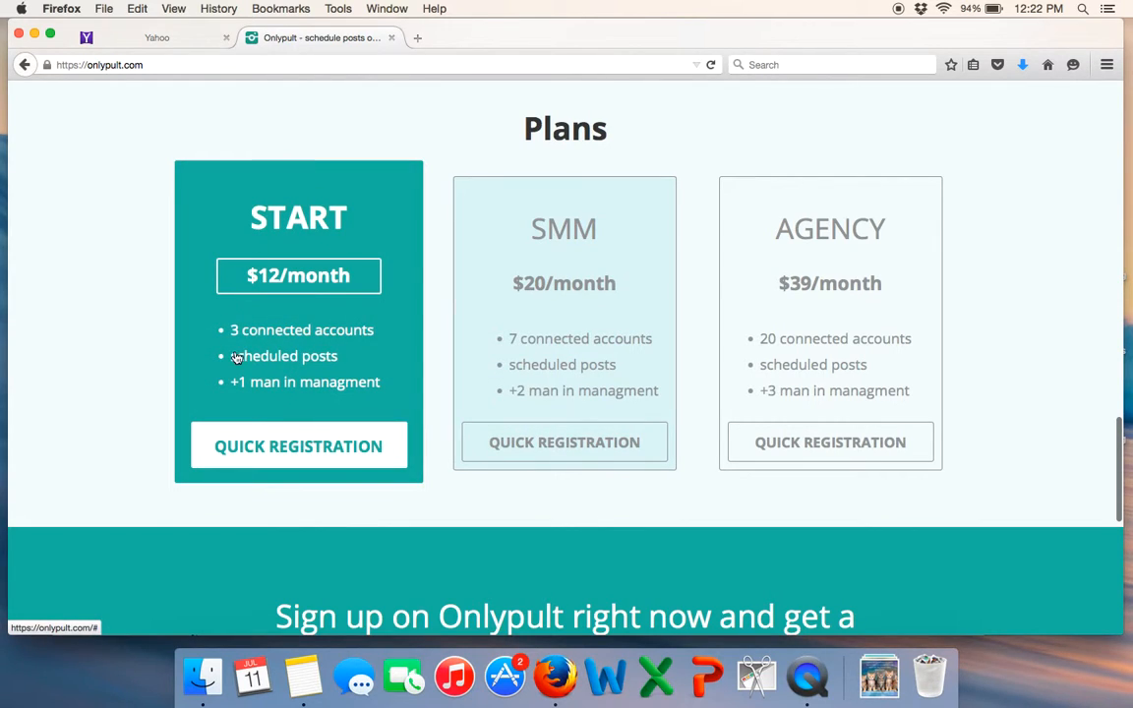
pyautogui.moveTo(369, 328)
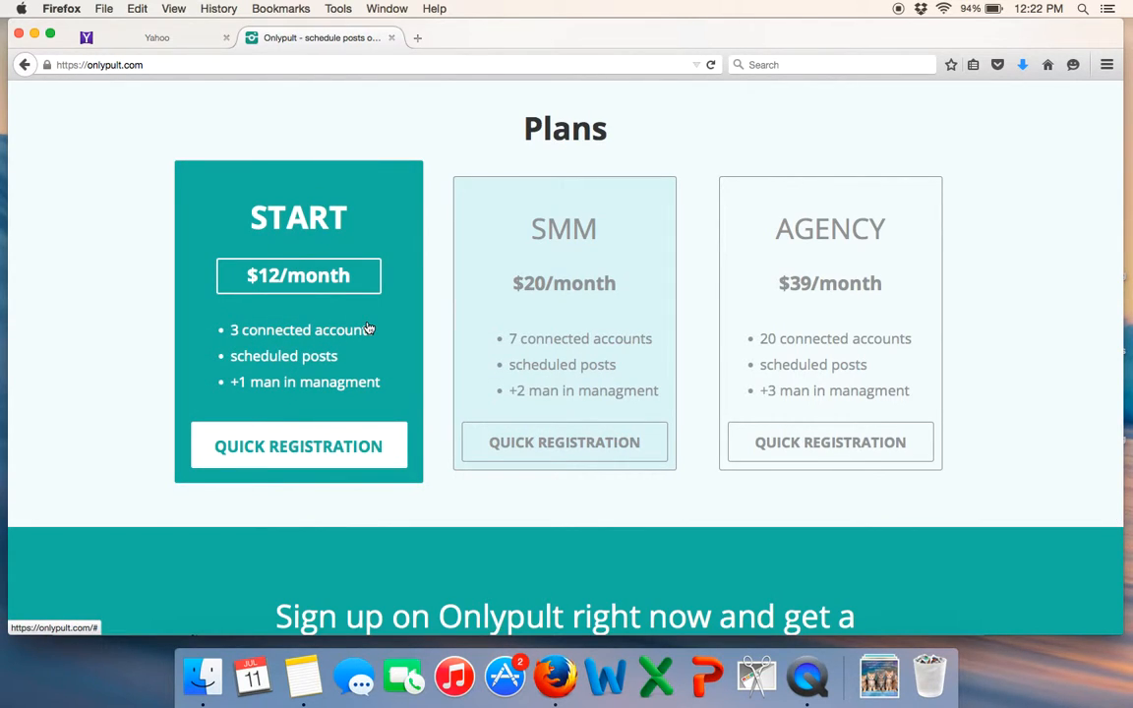
pyautogui.moveTo(283, 276)
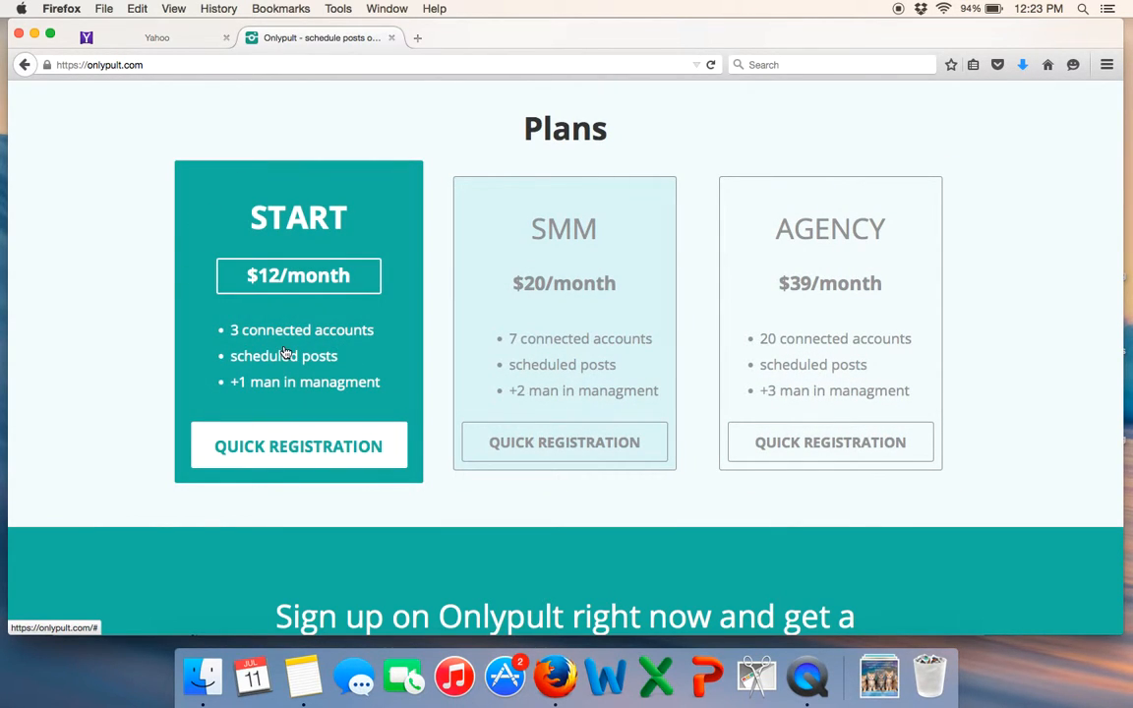
# - Log in with the saved 'rob' e-mail from autocomplete and submit the login form
pyautogui.scroll(3)
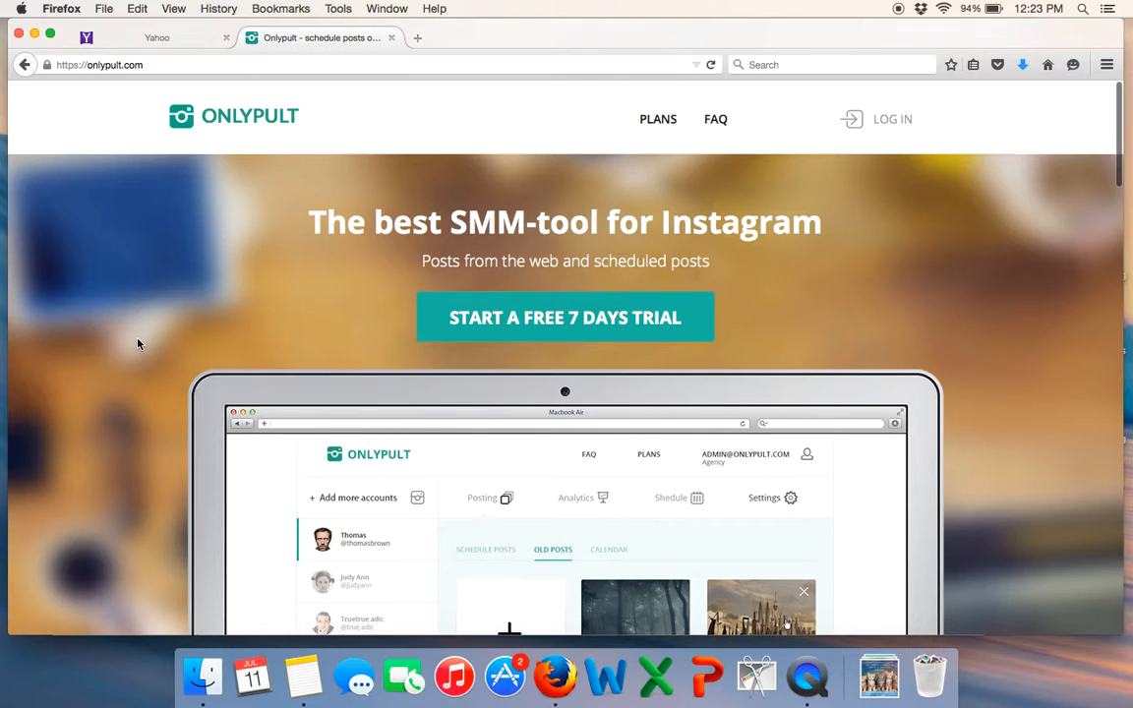
pyautogui.moveTo(892, 119)
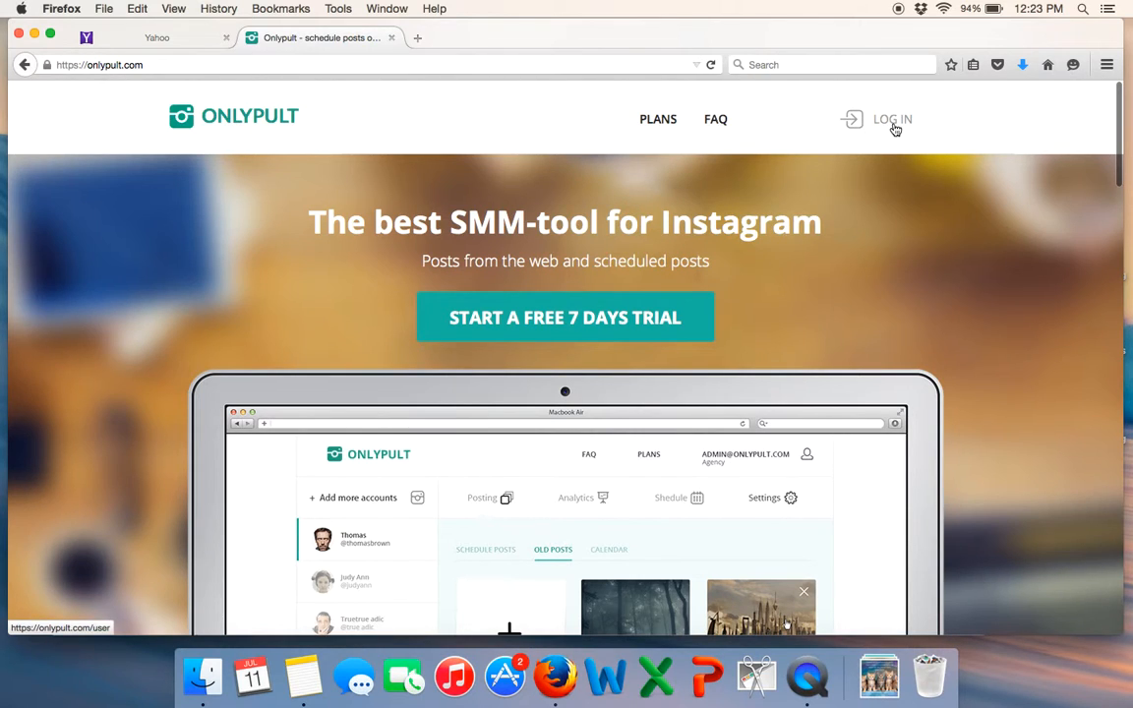
pyautogui.click(890, 118)
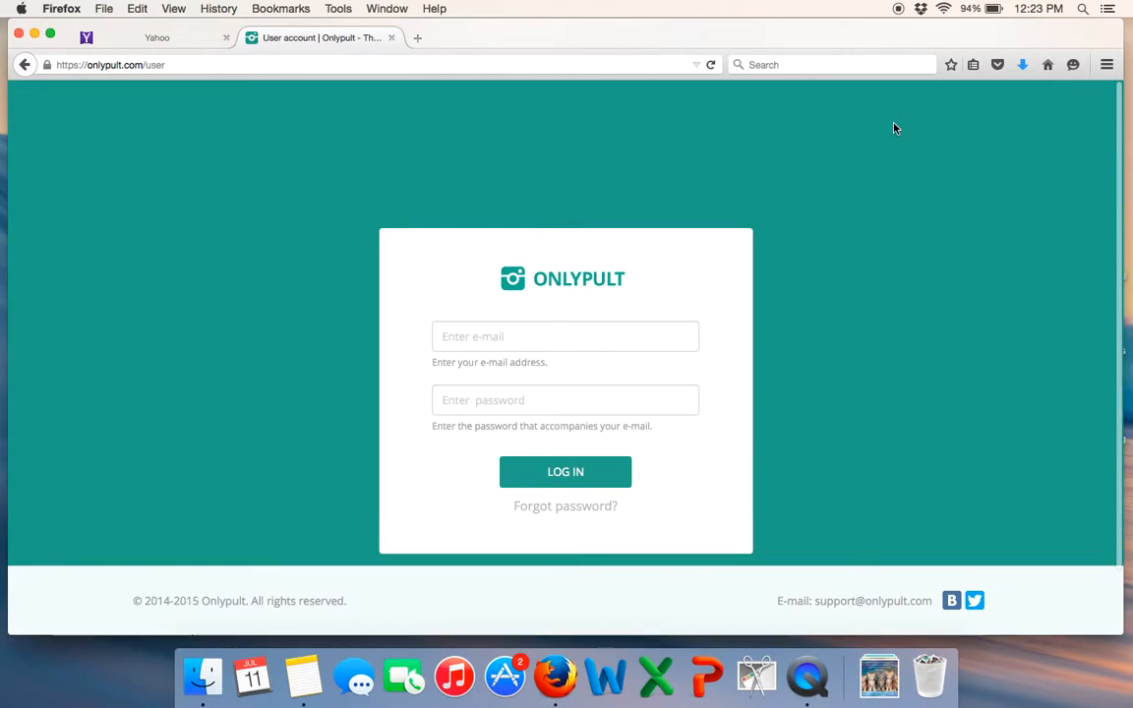
pyautogui.write('rob')
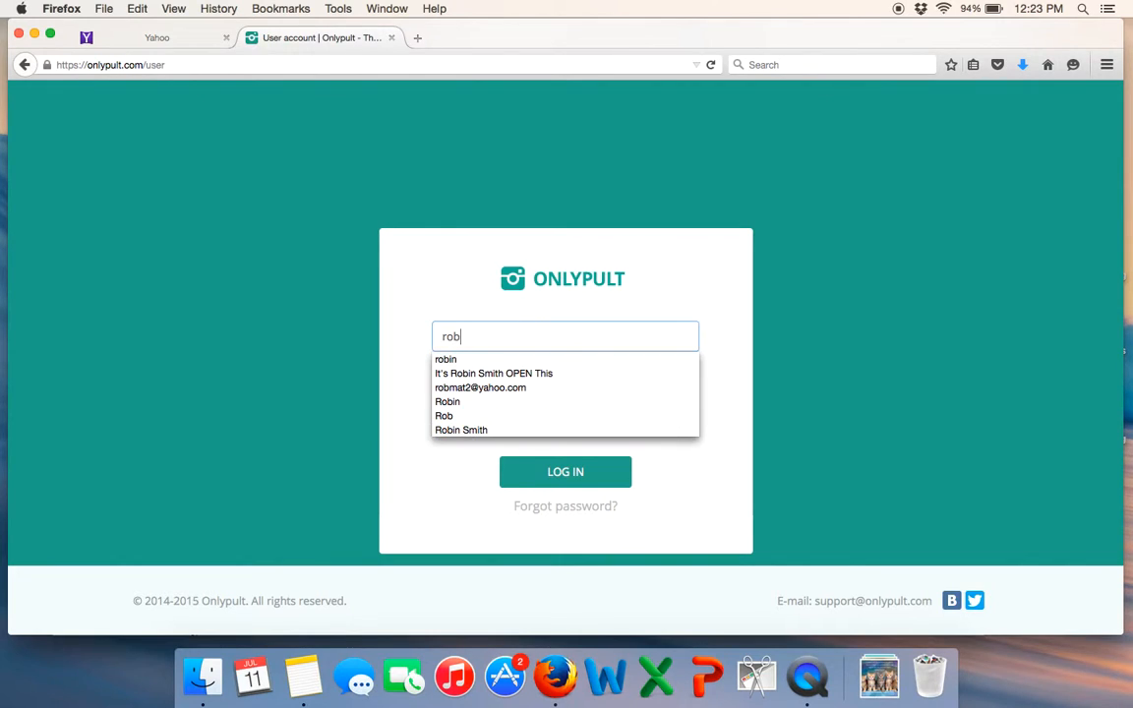
pyautogui.click(480, 388)
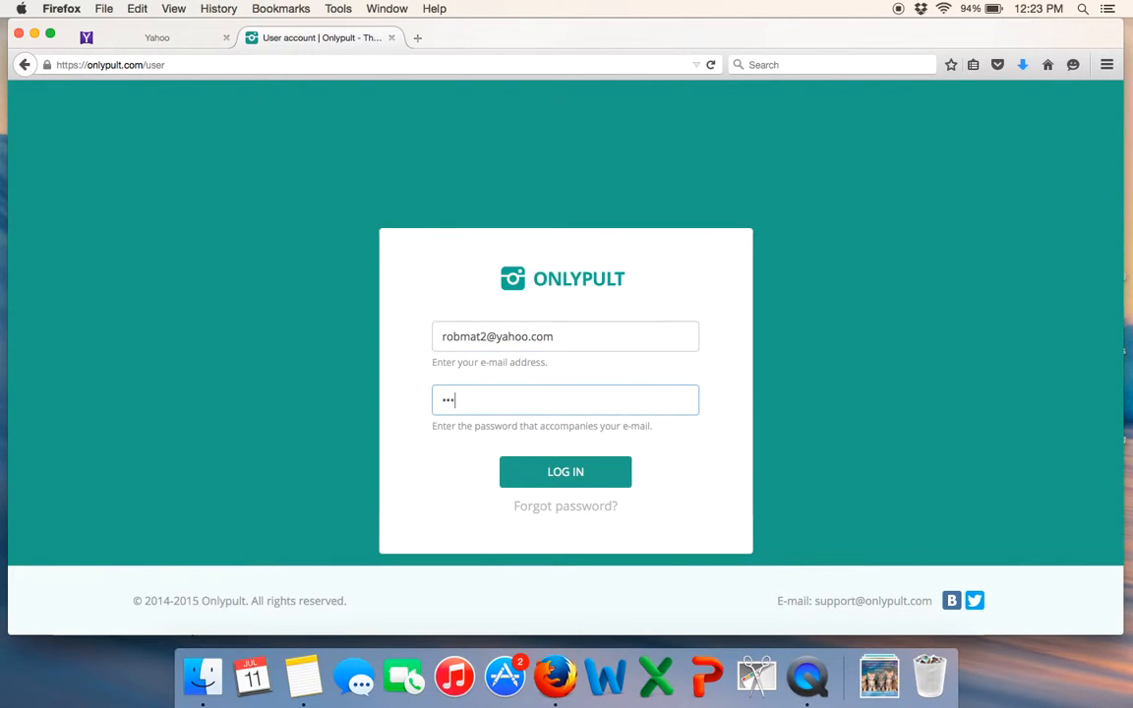
pyautogui.click(565, 471)
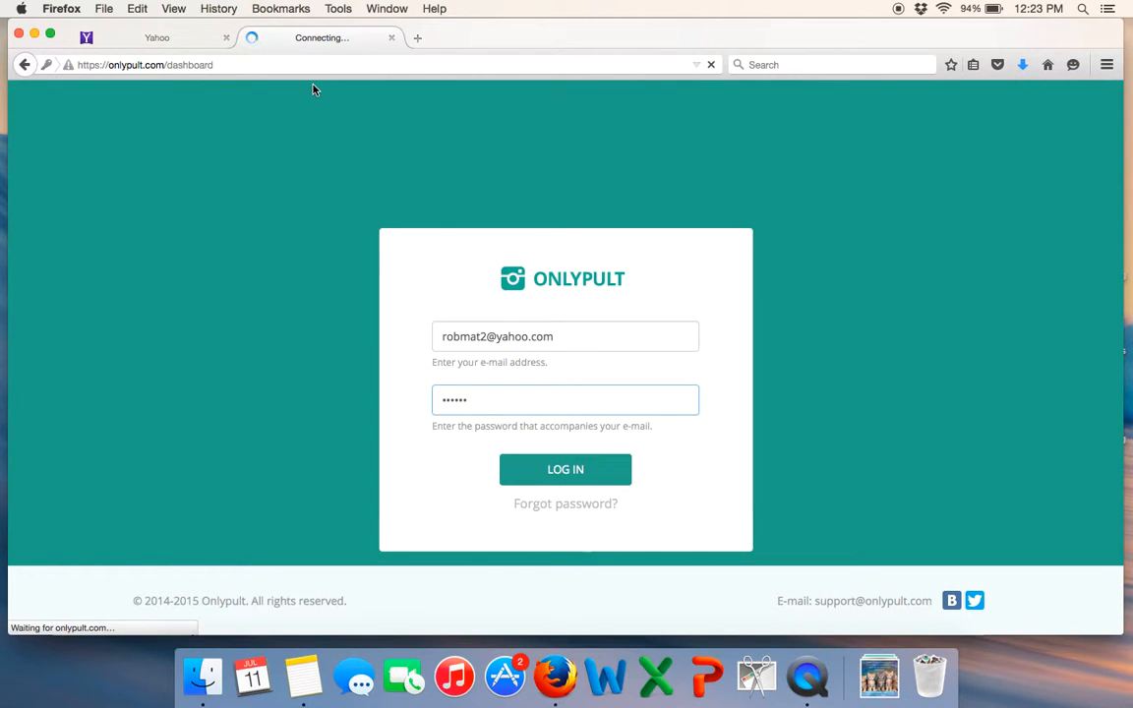
# - Show the Schedule Posts tab under Posting, currently empty with only the add-post option
pyautogui.click(565, 469)
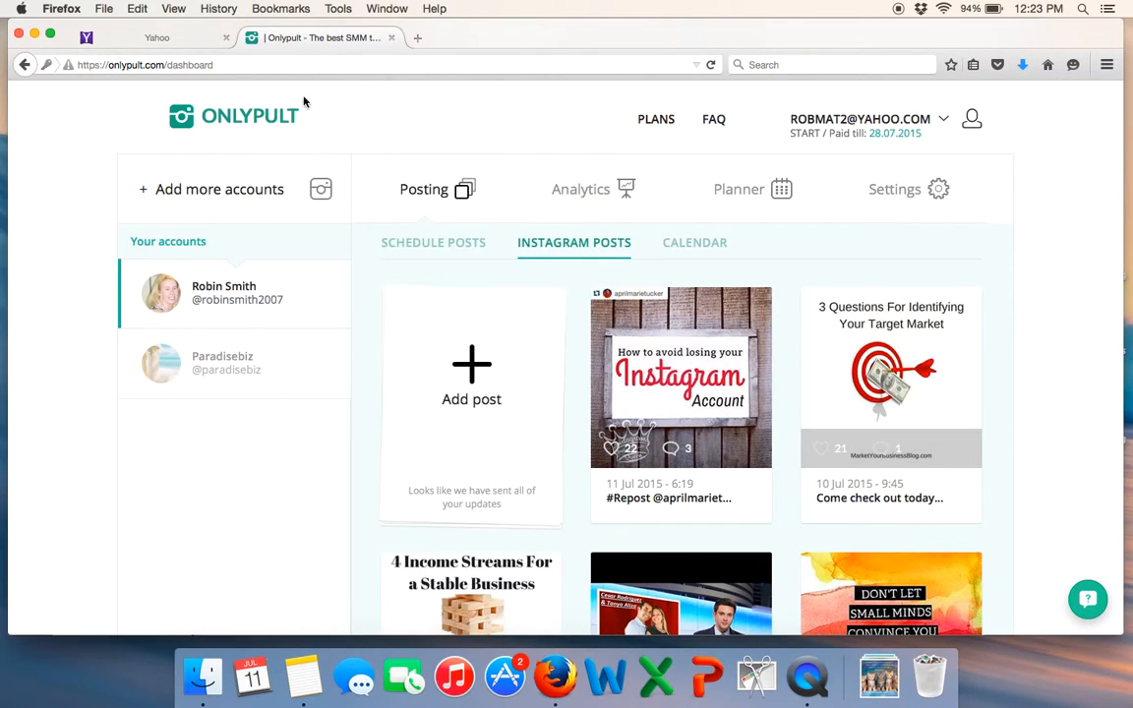
pyautogui.moveTo(218, 189)
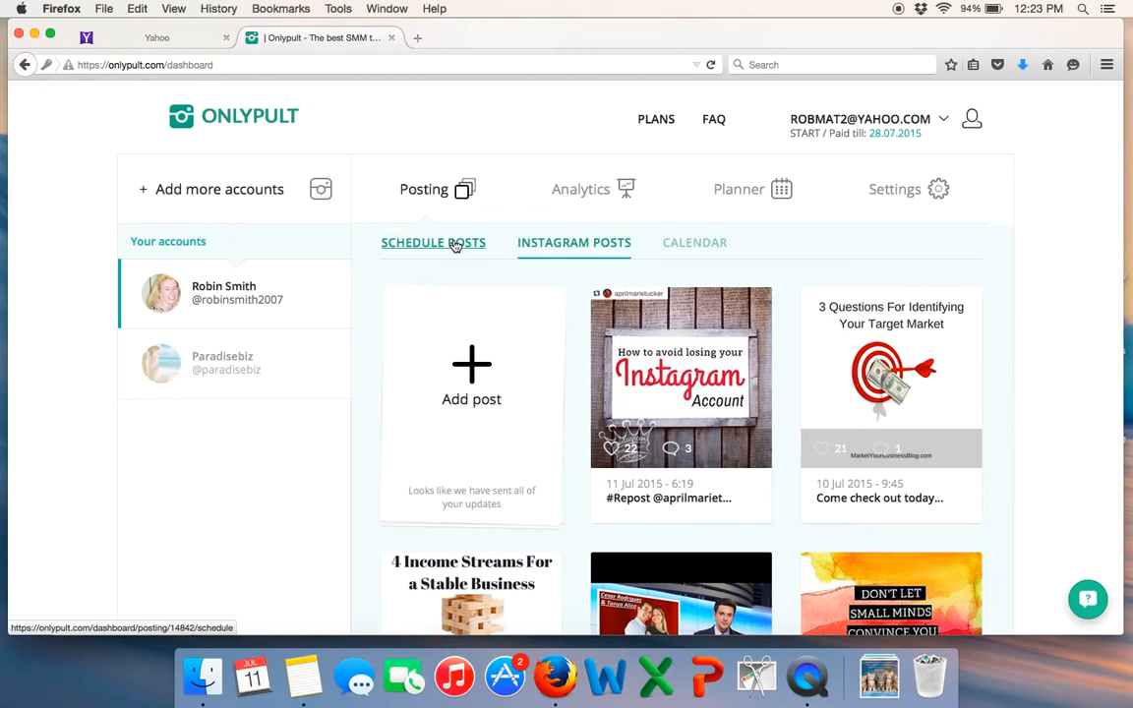
pyautogui.click(433, 242)
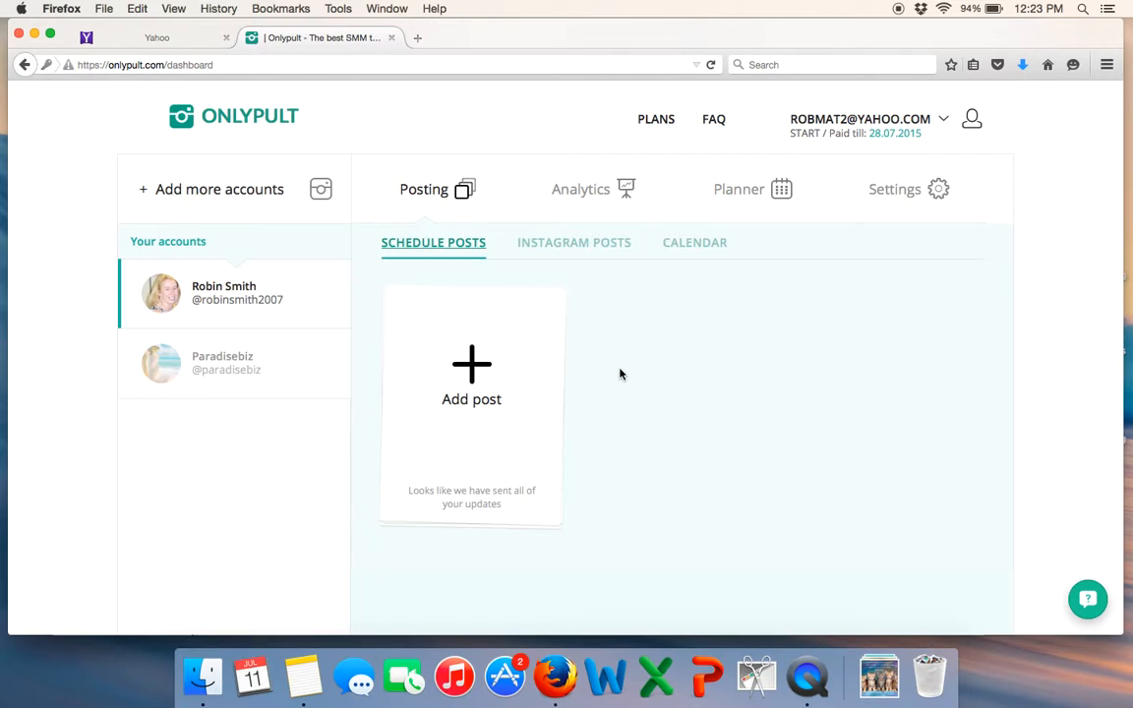
pyautogui.moveTo(573, 243)
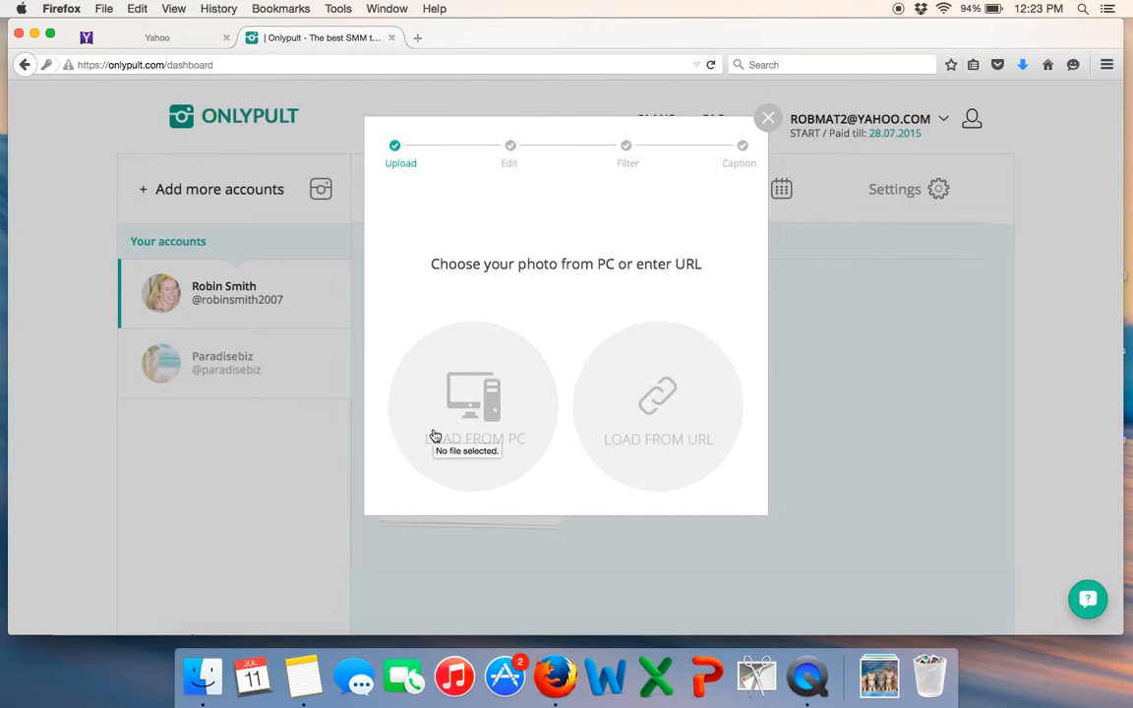
# - Load 'Can you schedule your Instagram posts.png' from Downloads as the post photo
pyautogui.click(472, 403)
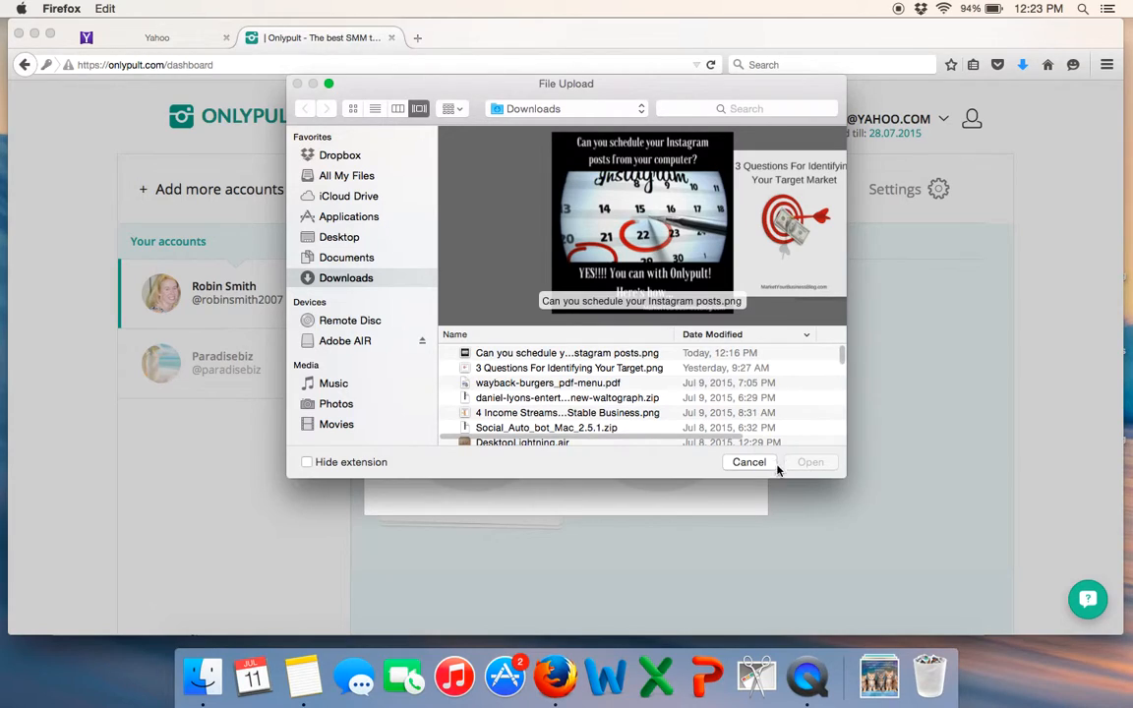
pyautogui.moveTo(748, 462)
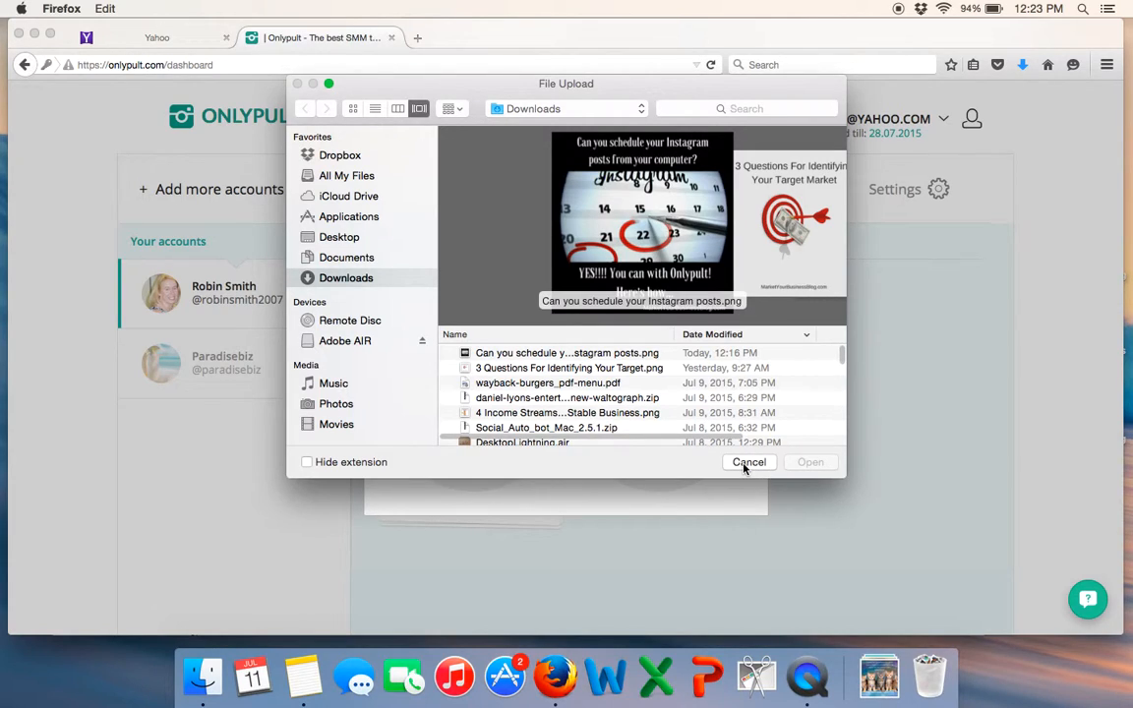
pyautogui.click(748, 462)
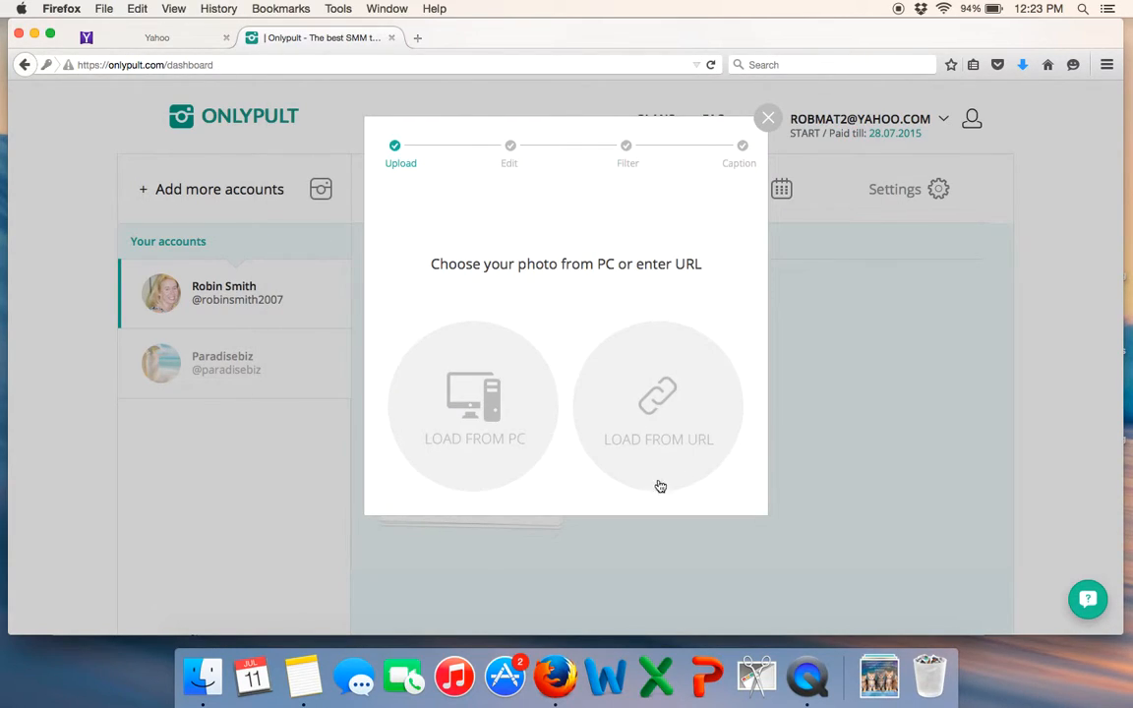
pyautogui.moveTo(462, 404)
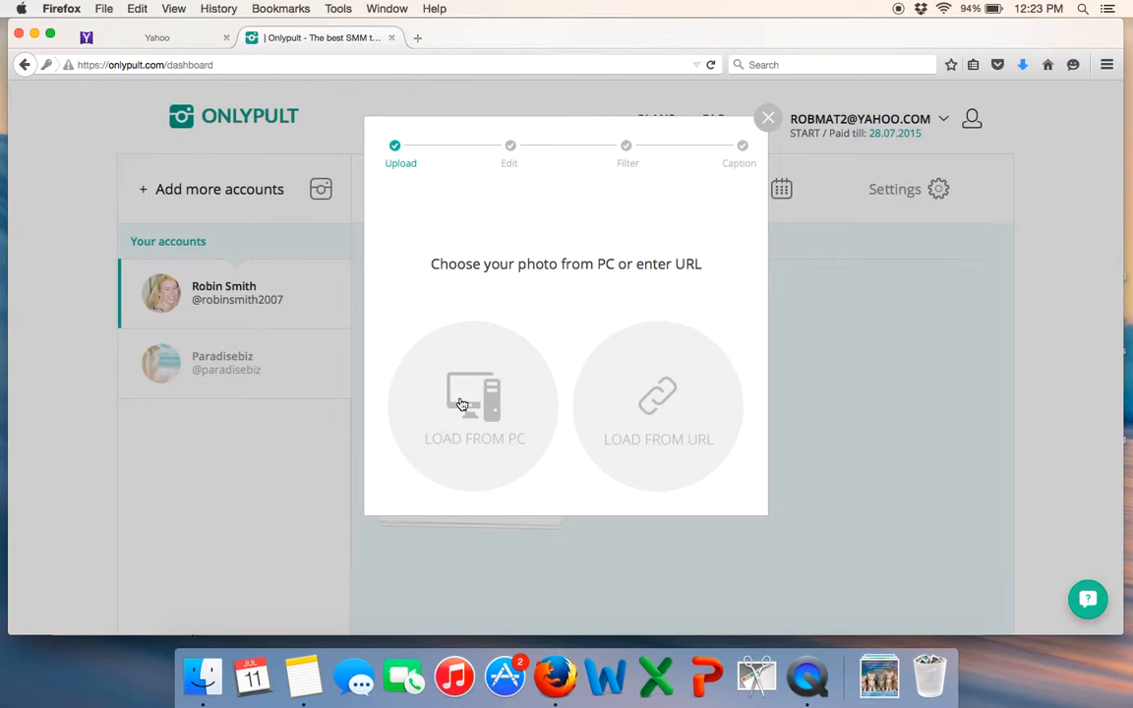
pyautogui.click(474, 406)
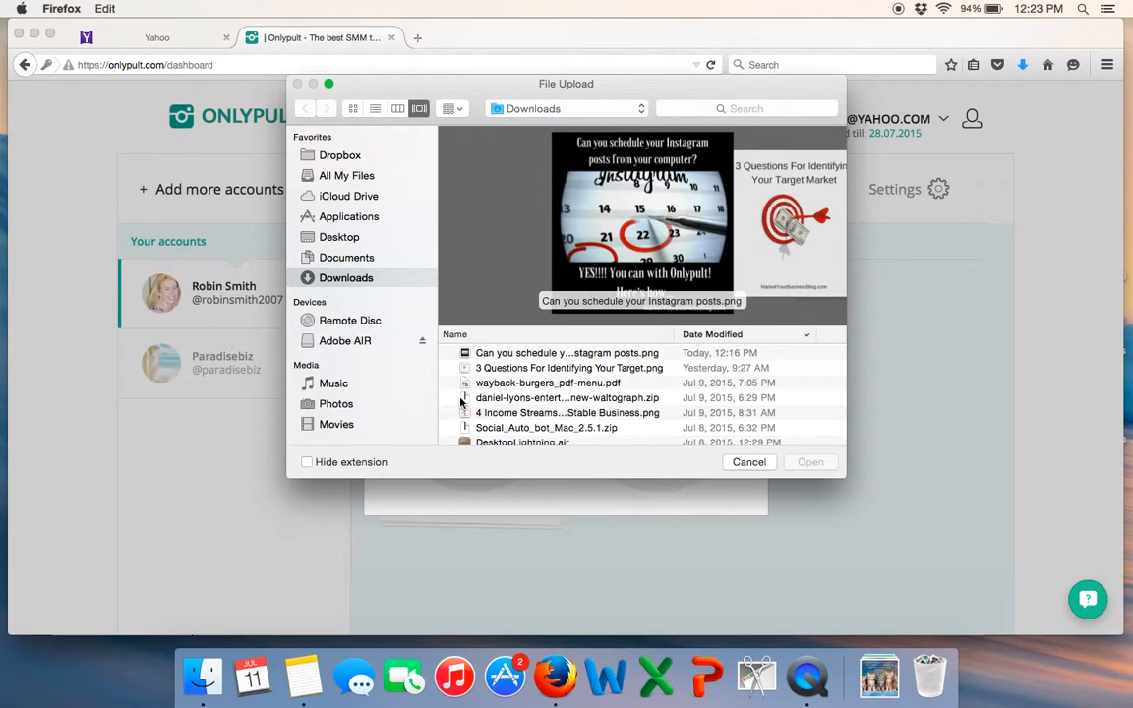
pyautogui.moveTo(510, 356)
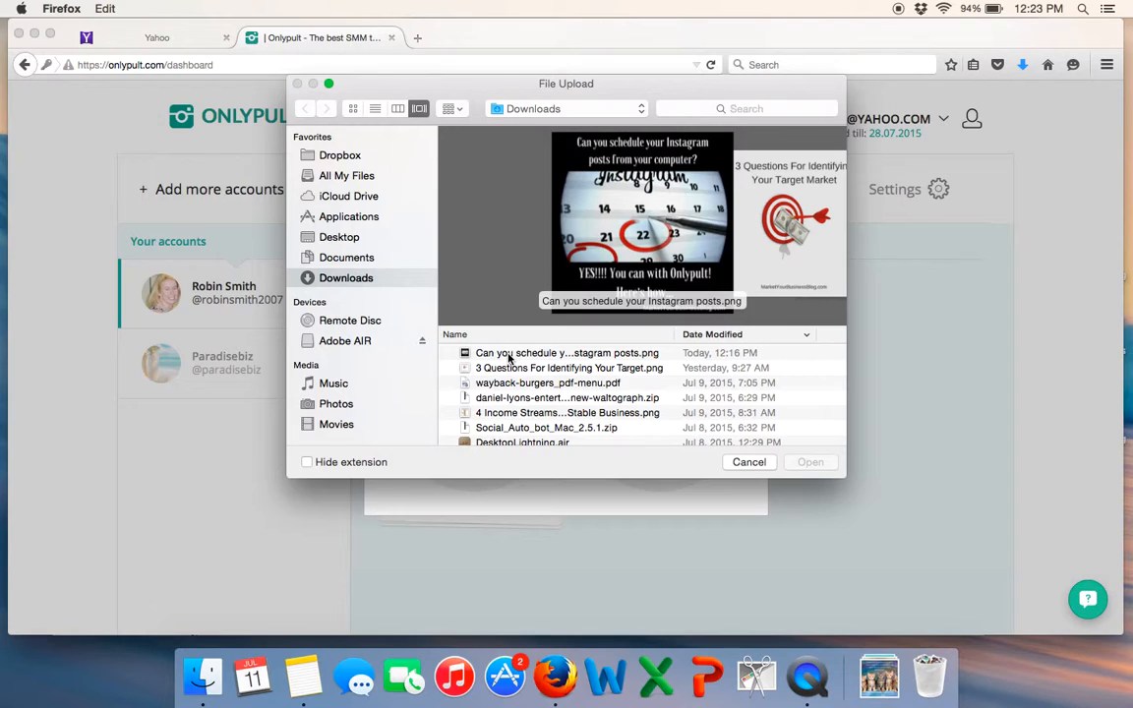
pyautogui.click(568, 352)
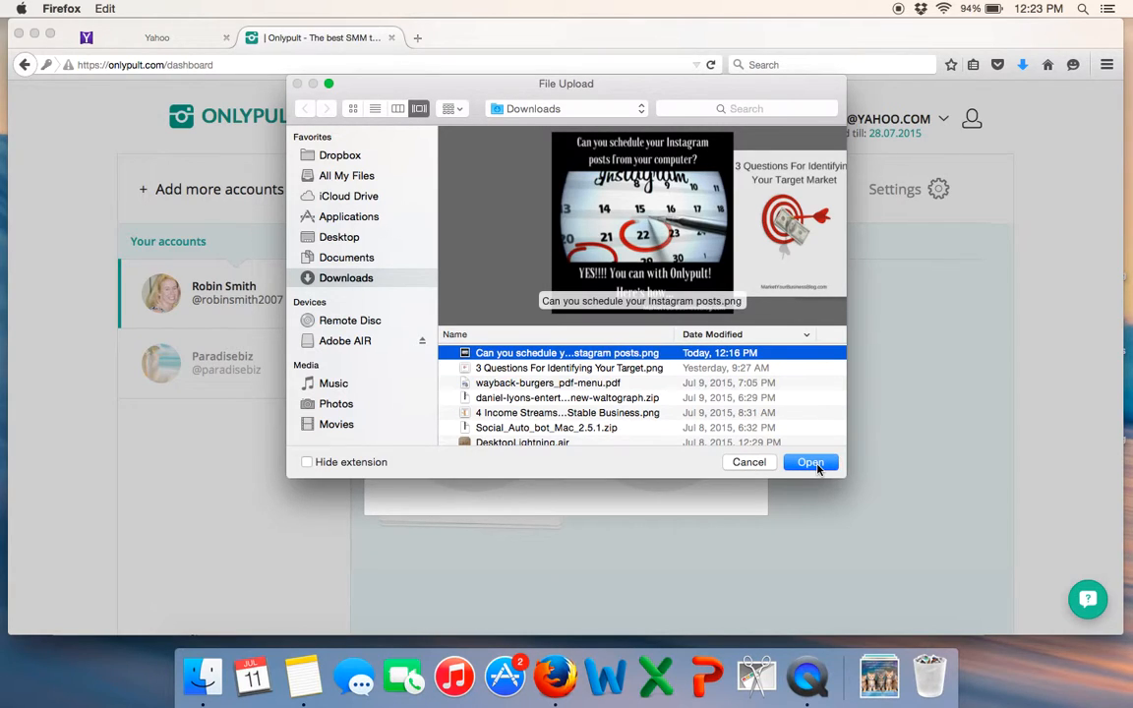
pyautogui.click(809, 462)
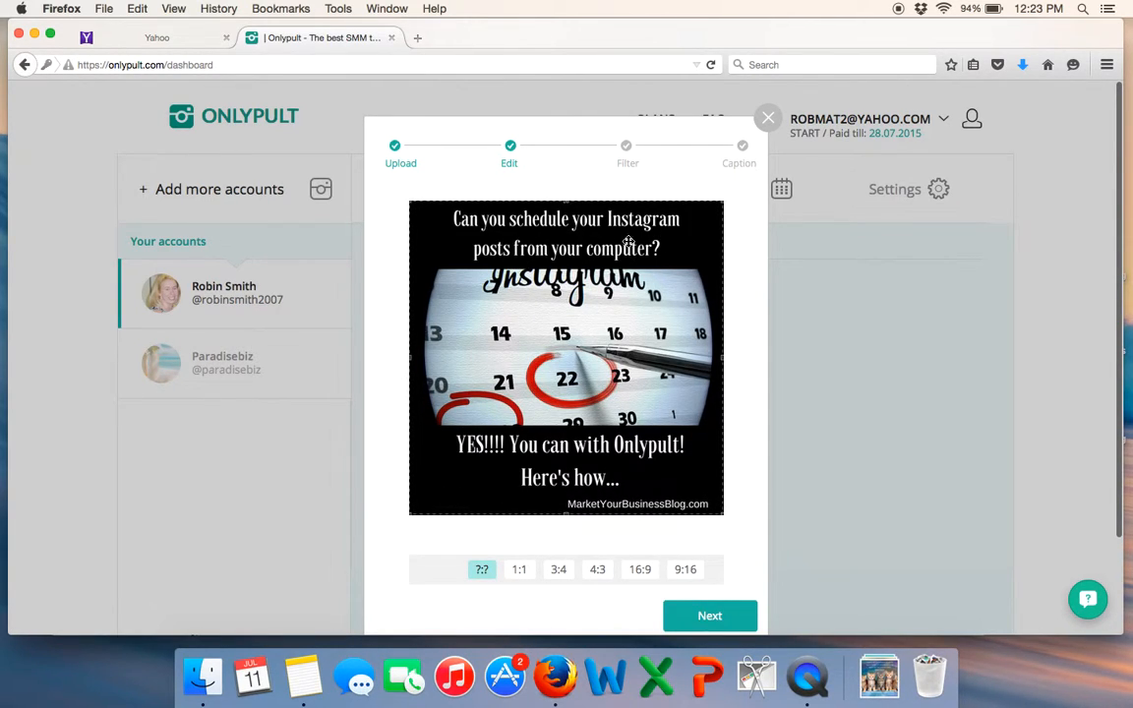
pyautogui.moveTo(520, 459)
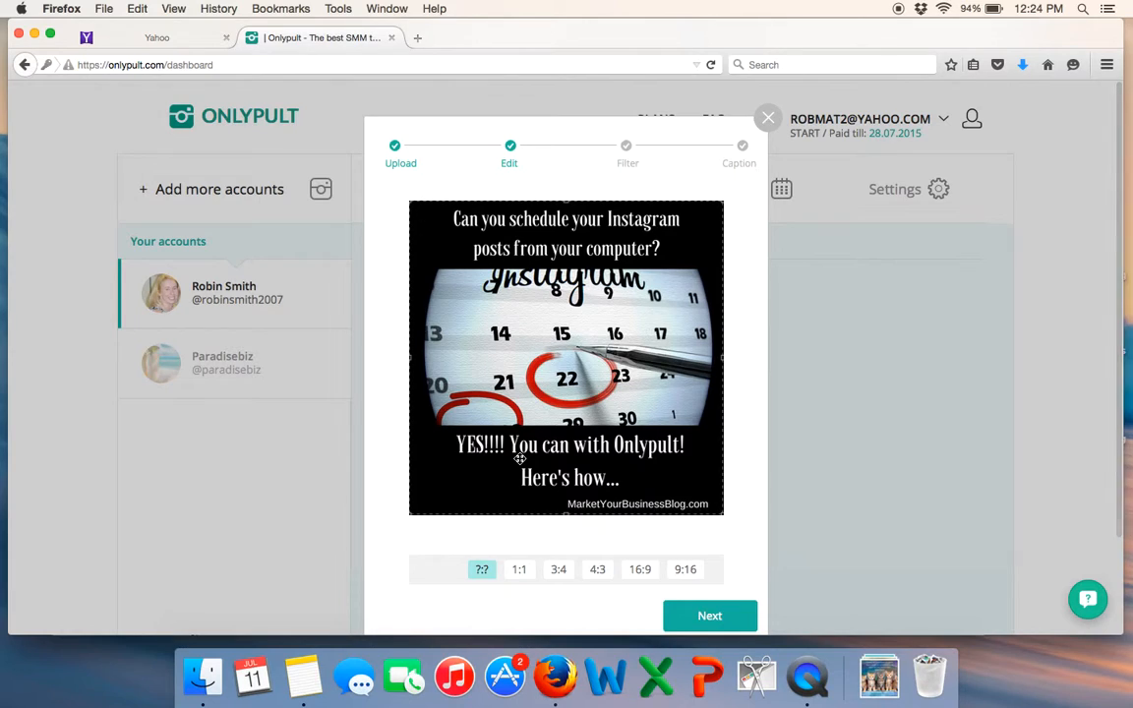
# - Crop the post image to a 1:1 square ratio
pyautogui.click(519, 569)
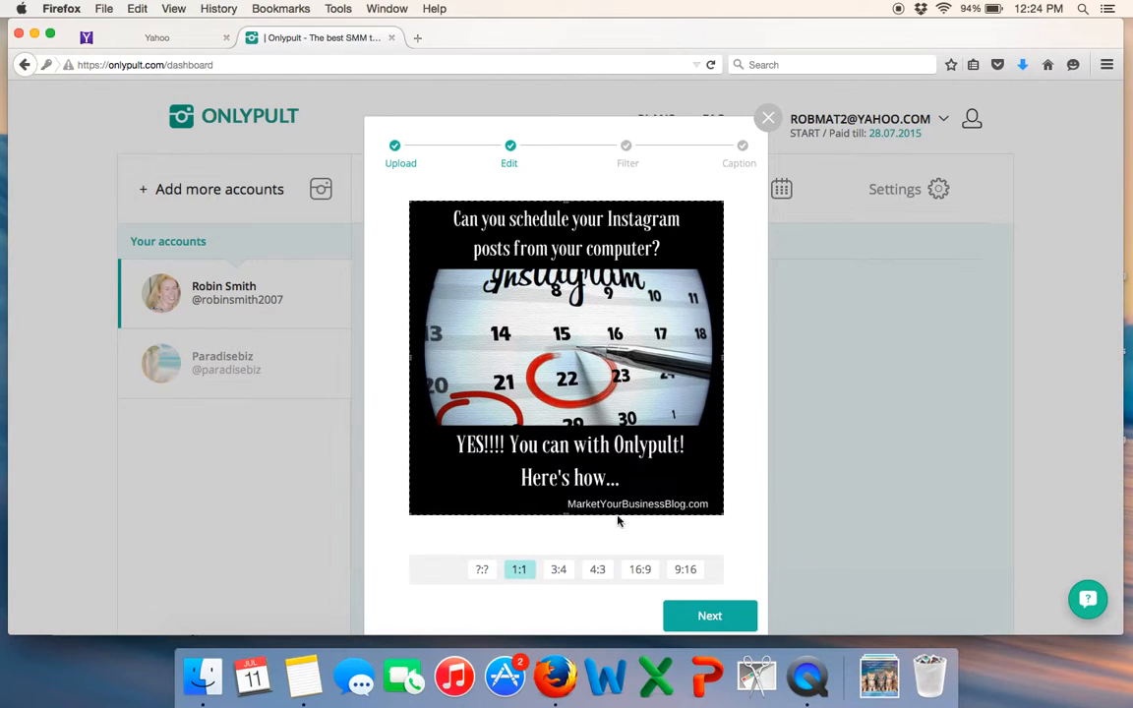
pyautogui.scroll(-3)
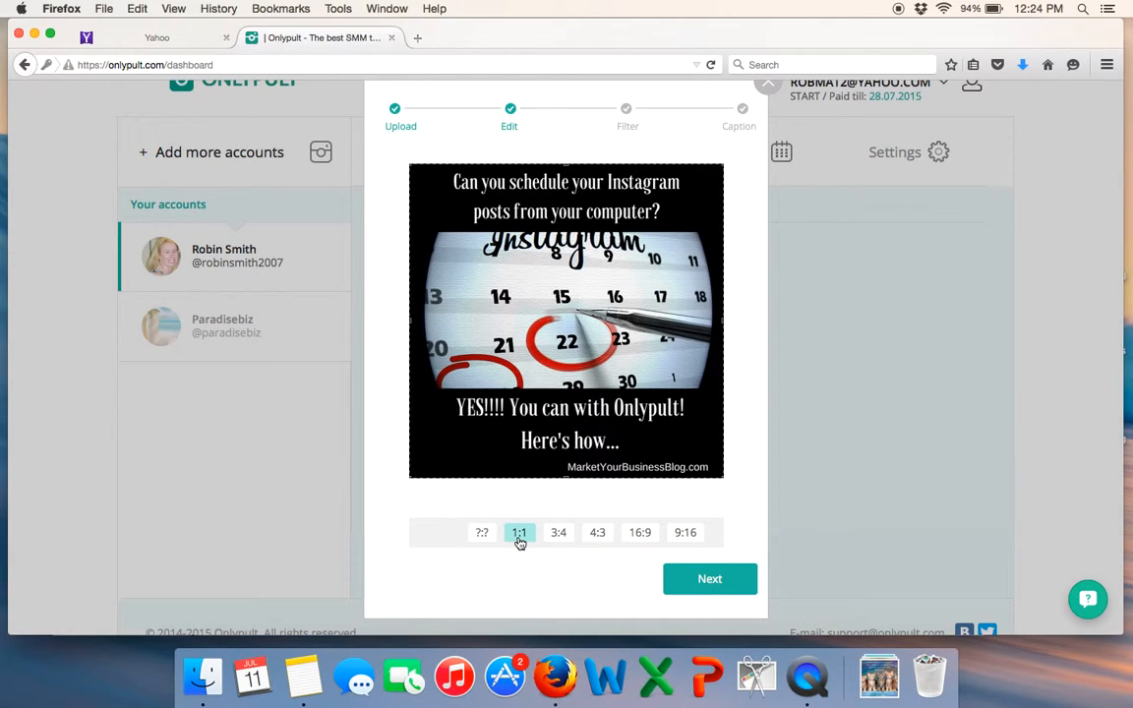
pyautogui.moveTo(753, 428)
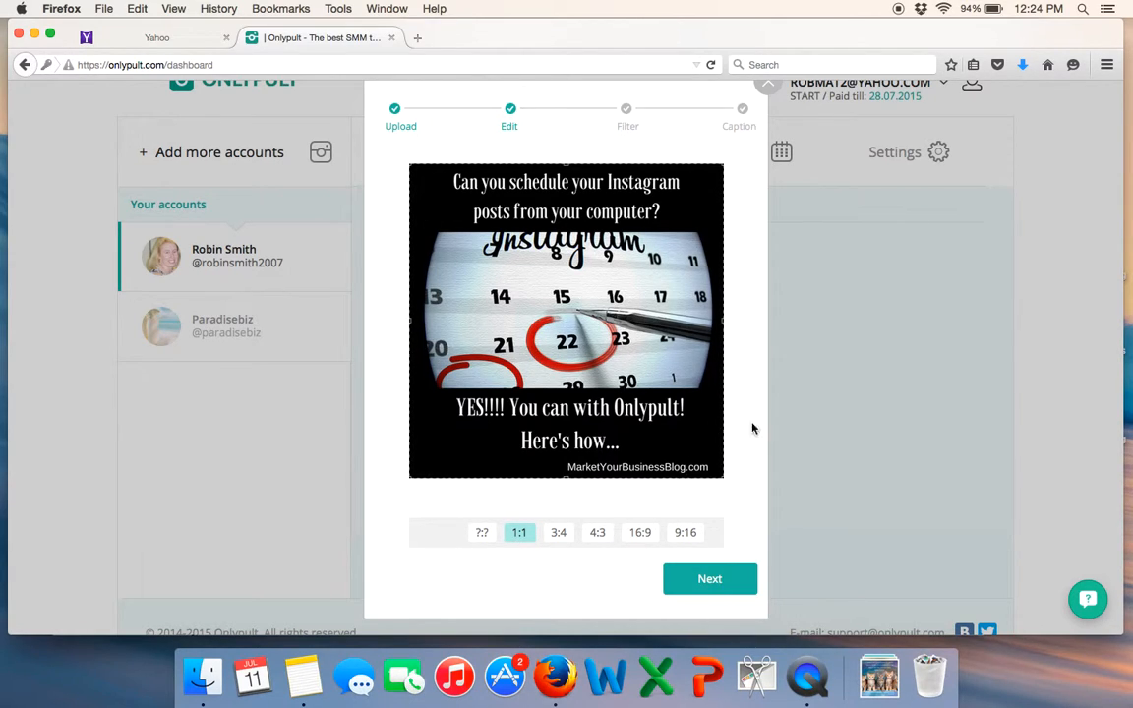
pyautogui.moveTo(515, 255)
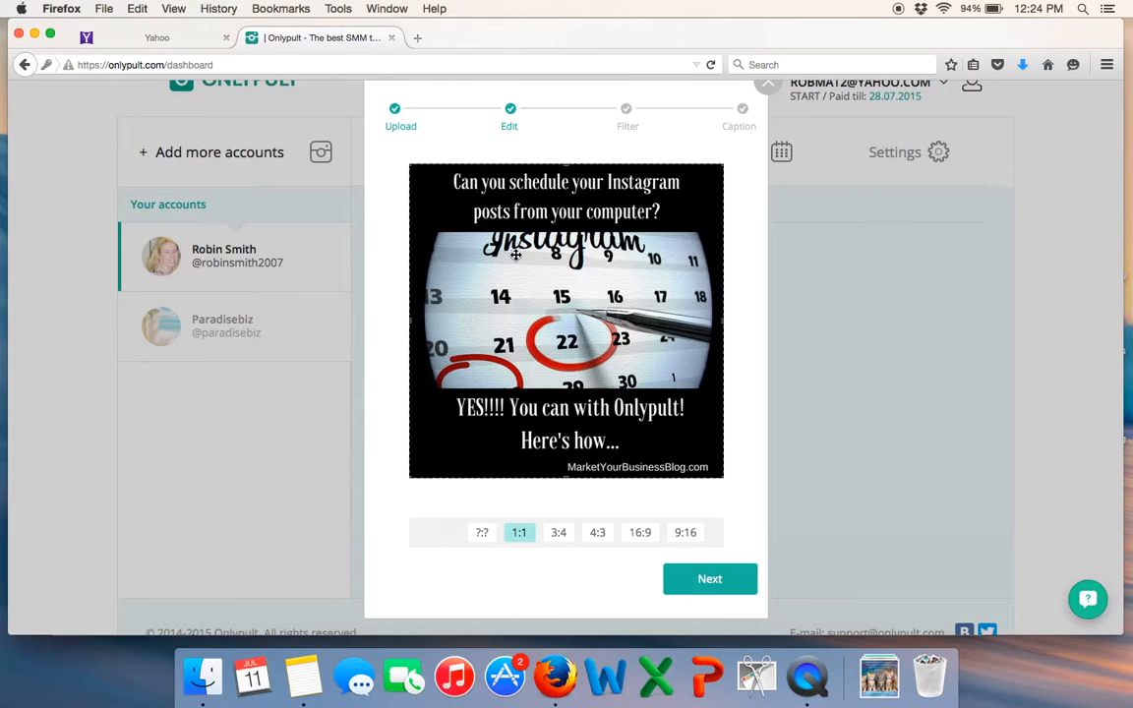
pyautogui.moveTo(494, 499)
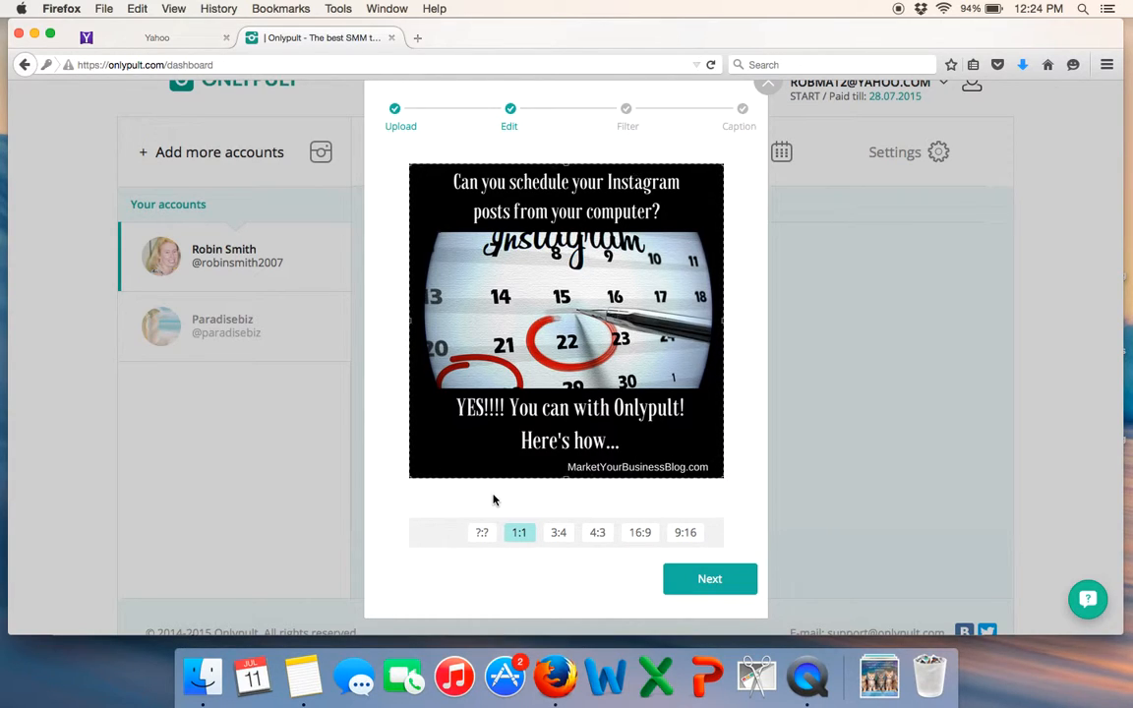
pyautogui.moveTo(518, 532)
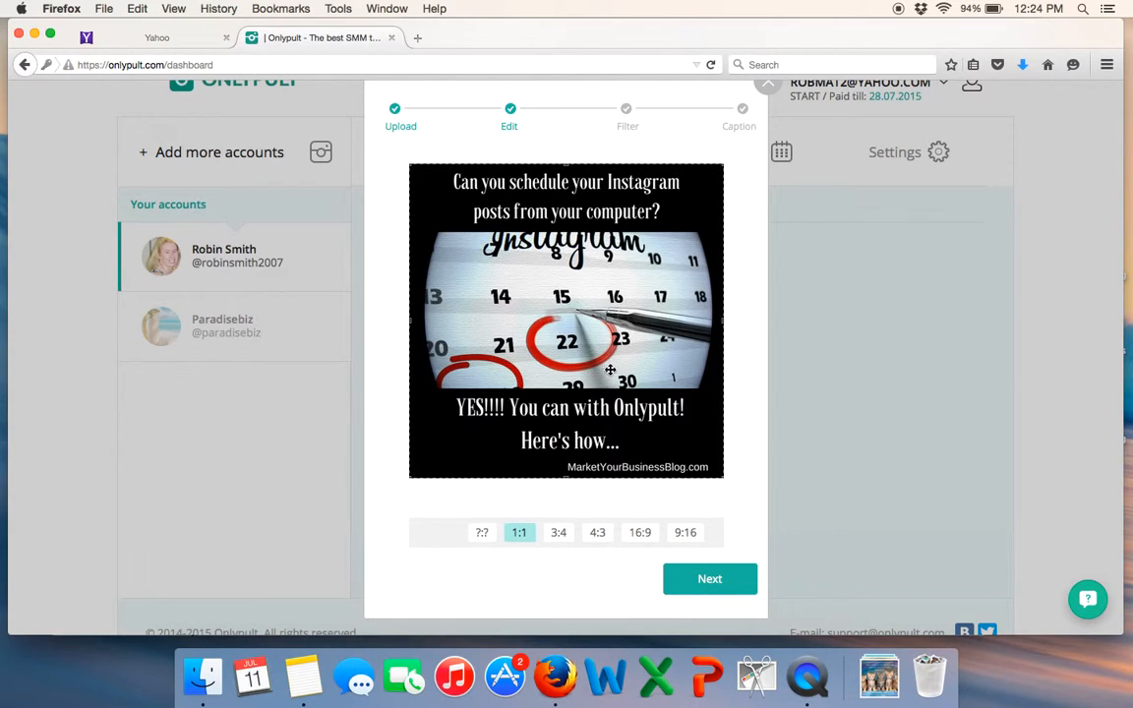
pyautogui.click(559, 532)
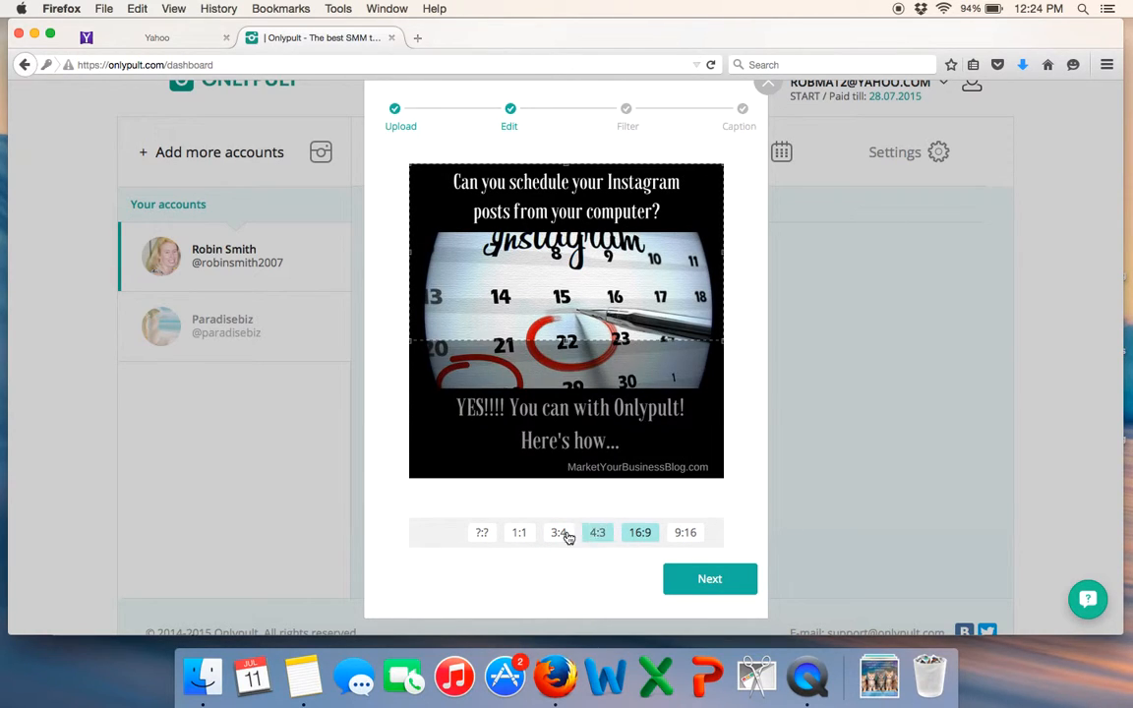
pyautogui.click(520, 531)
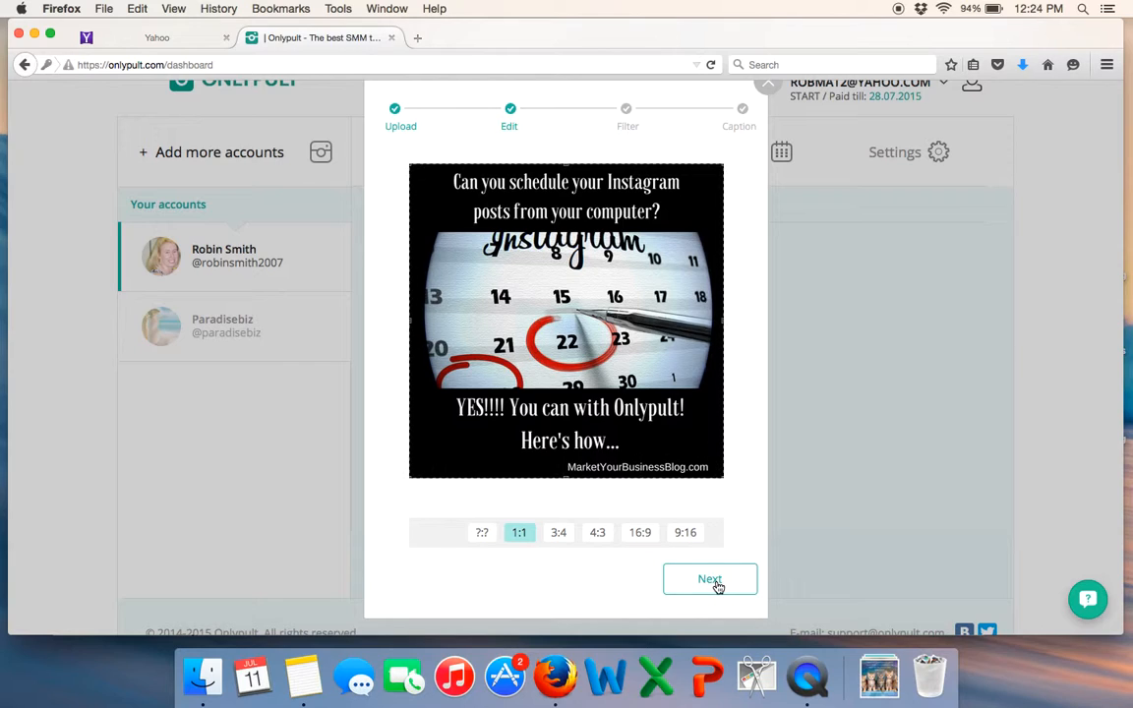
# - Pass the filter step to Caption and copy the prepared caption and hashtags from Notes
pyautogui.click(709, 578)
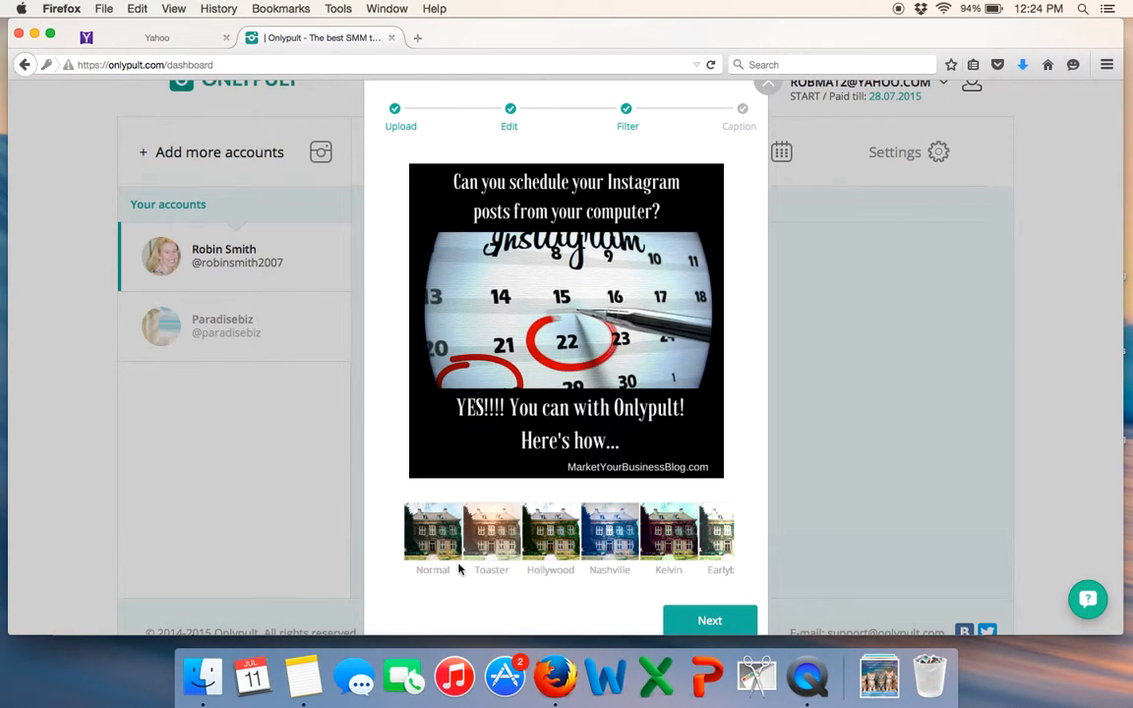
pyautogui.moveTo(709, 620)
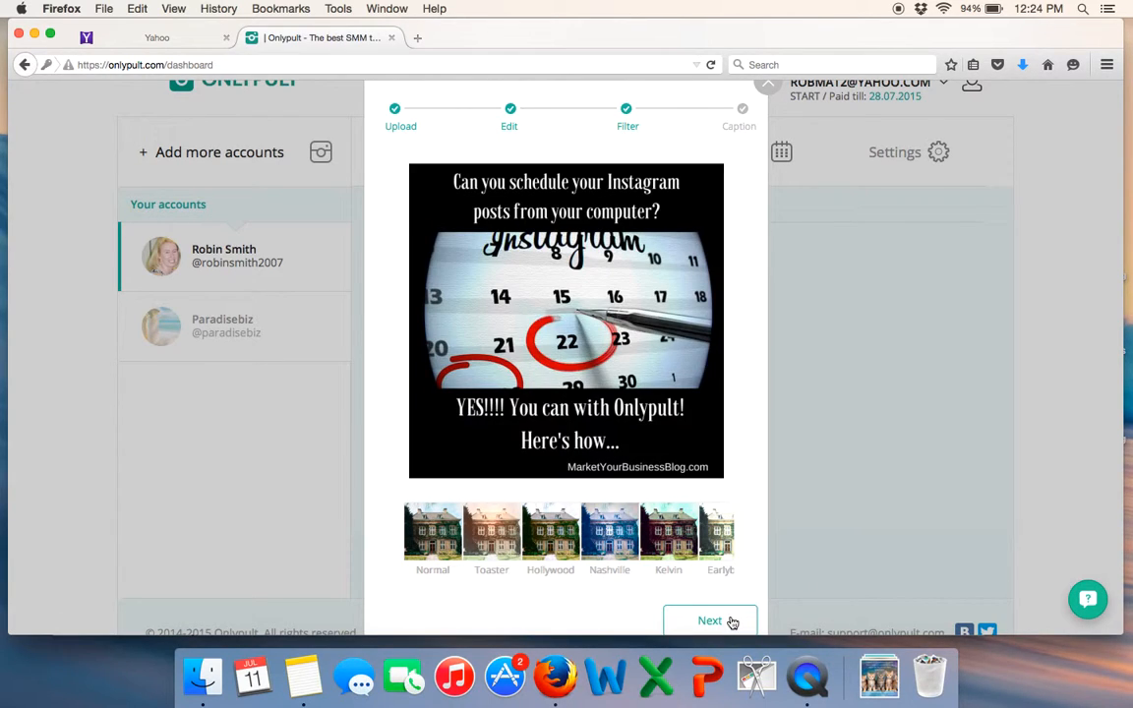
pyautogui.click(710, 620)
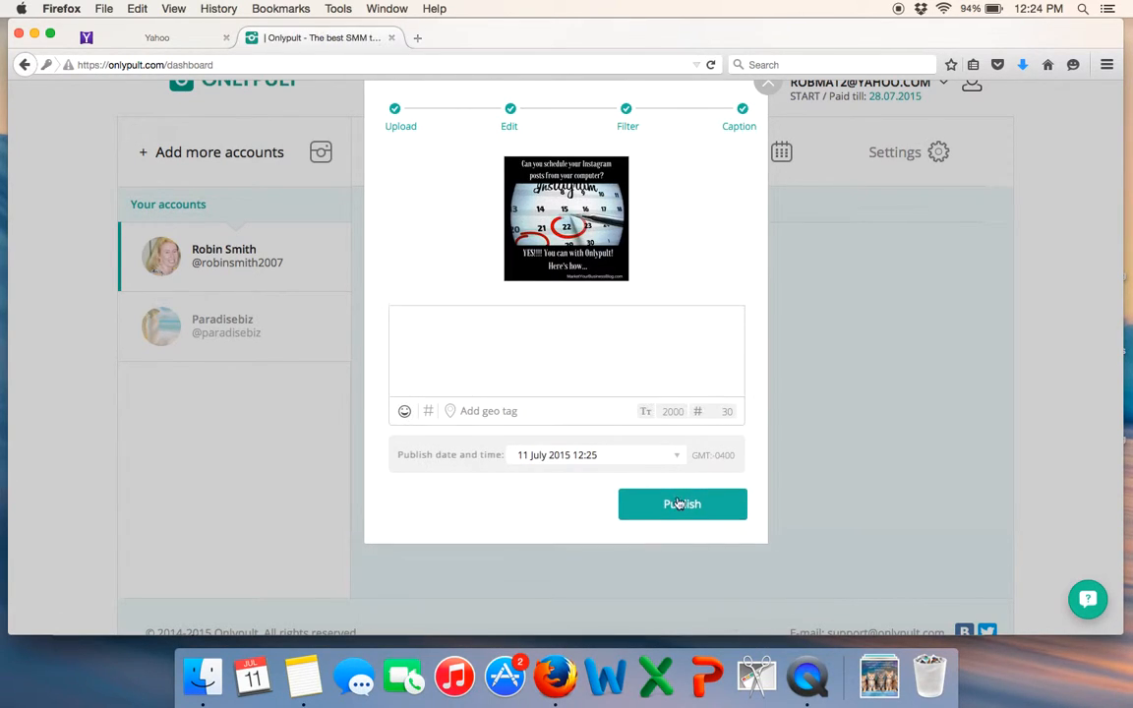
pyautogui.moveTo(417, 540)
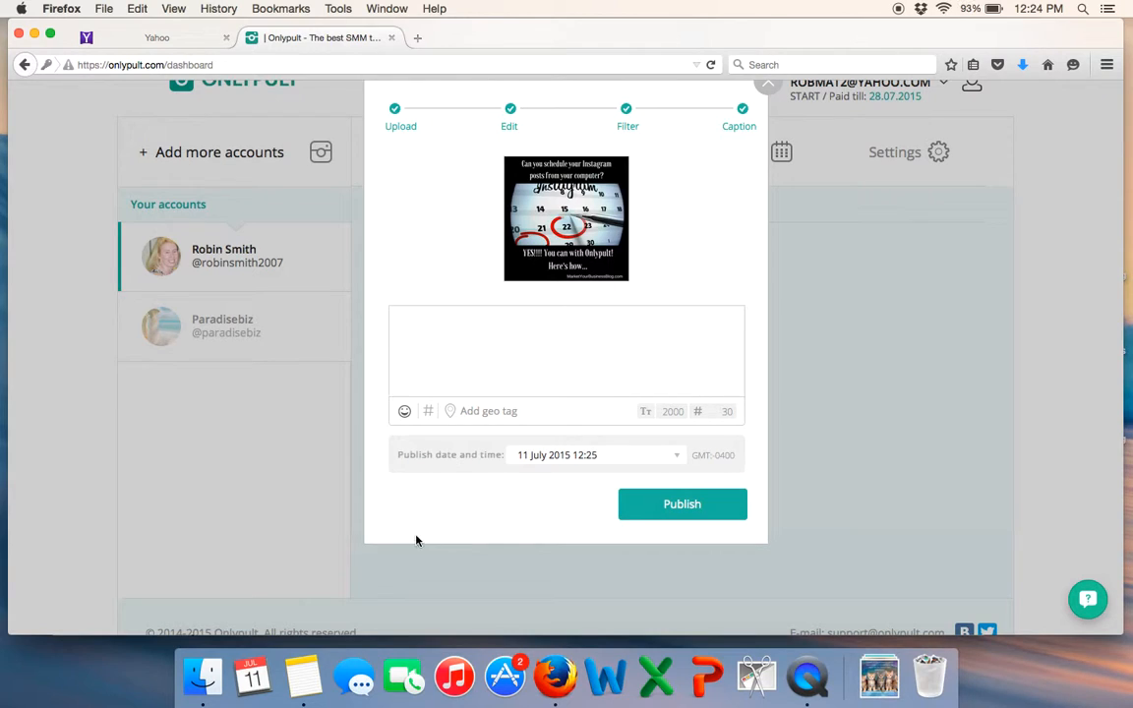
pyautogui.click(303, 675)
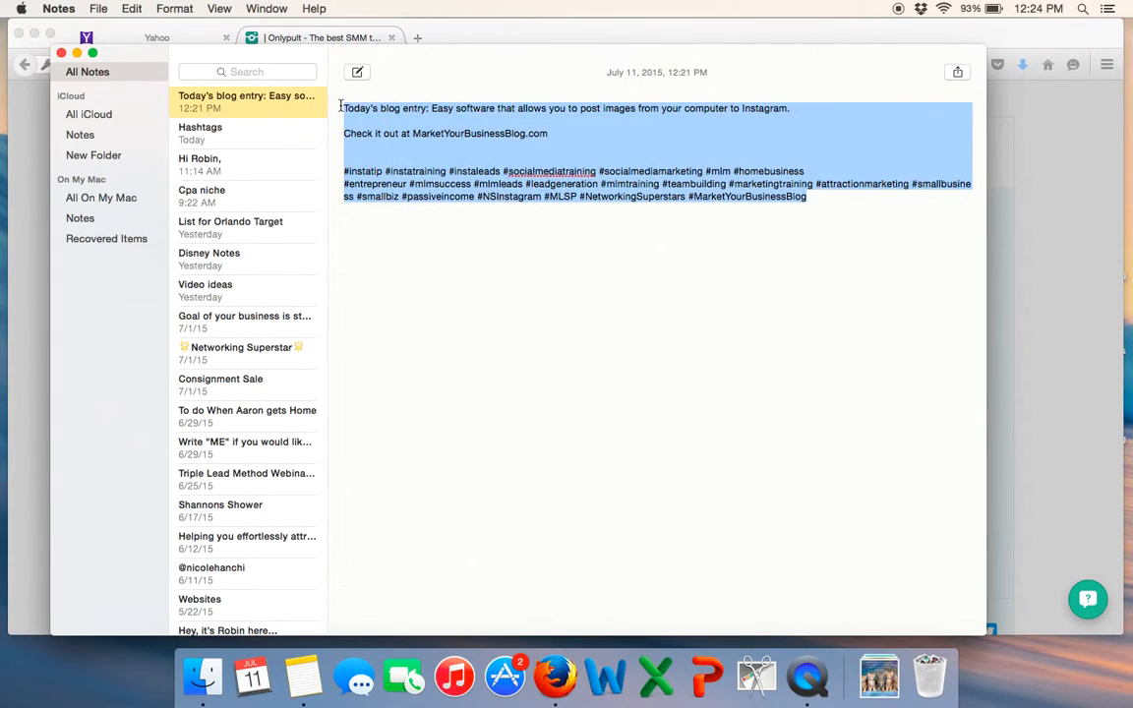
pyautogui.click(325, 38)
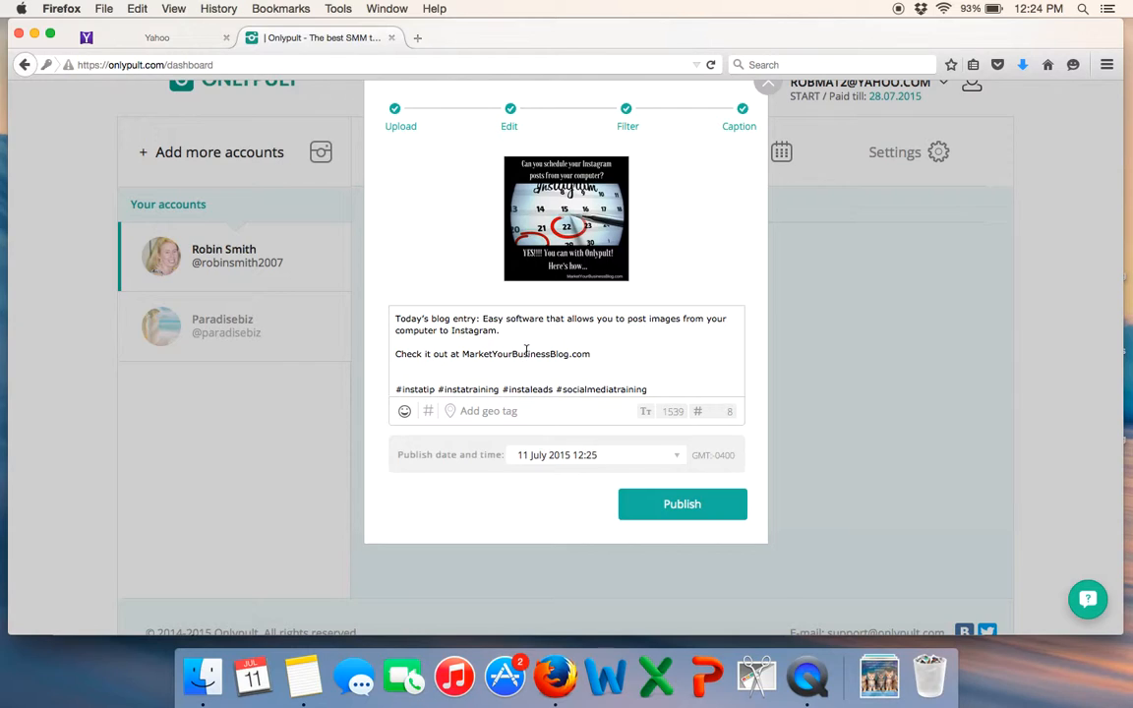
# - Place the cursor at the caption's end and open the # hashtag suggestions showing Fashion Tags
pyautogui.click(404, 411)
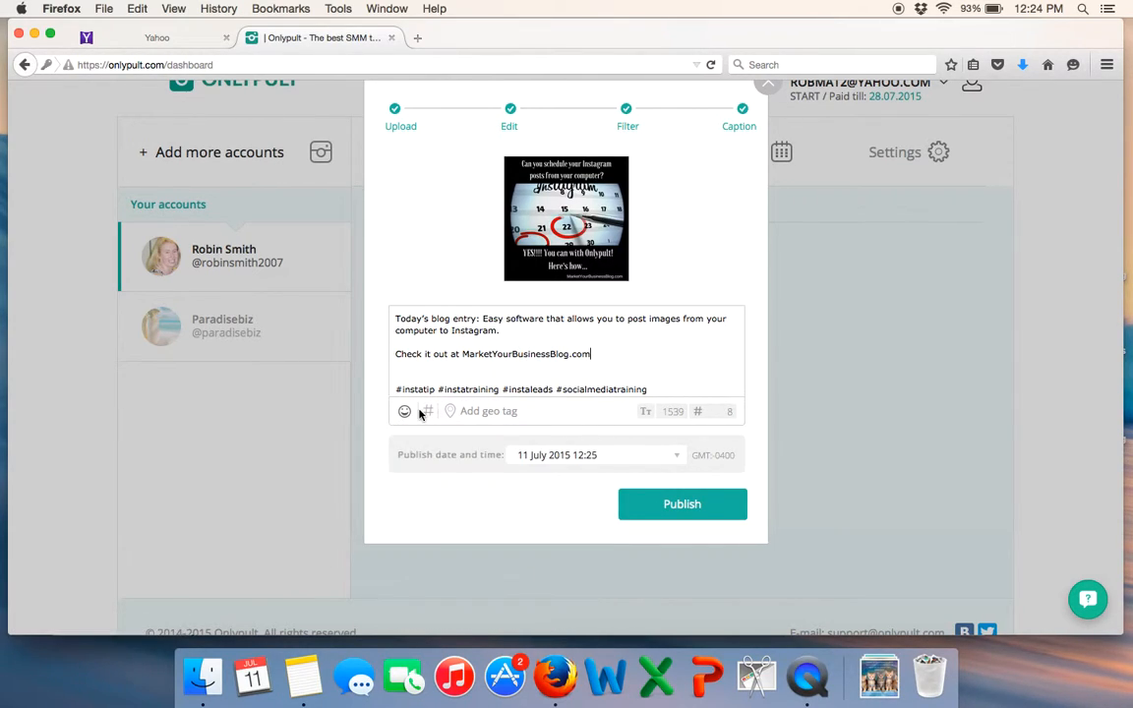
pyautogui.click(426, 411)
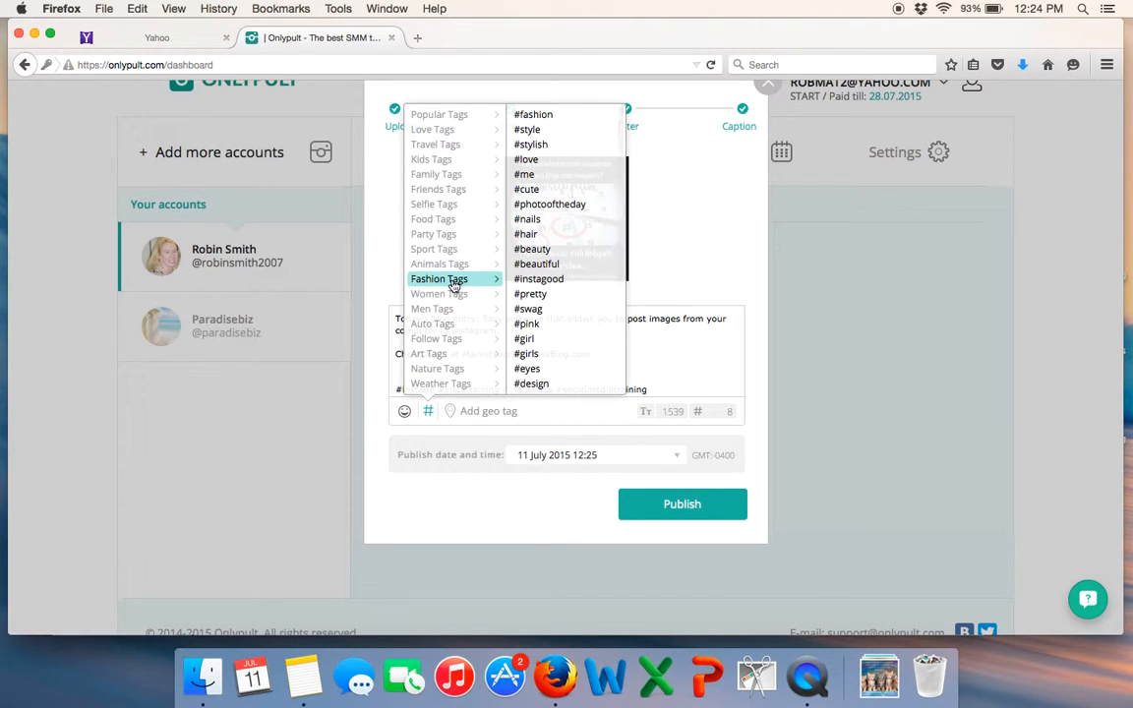
pyautogui.moveTo(701, 298)
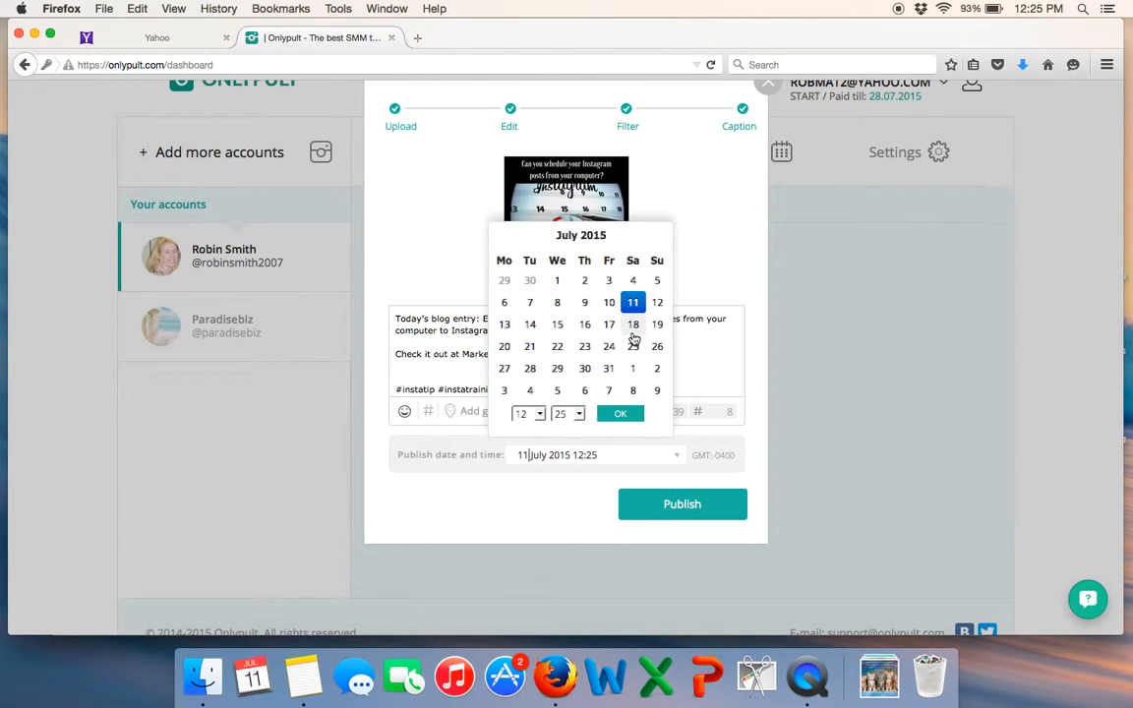
pyautogui.moveTo(530, 346)
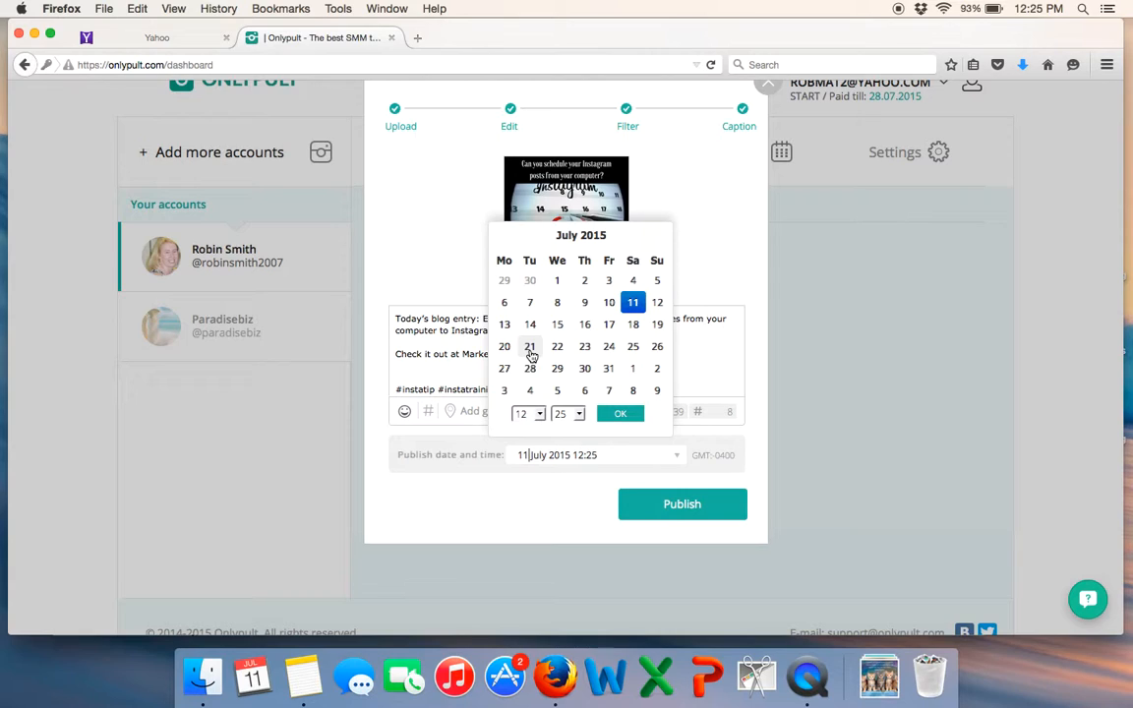
# - Pick 21 July 2015 in the publish-date calendar and confirm 12:25
pyautogui.click(529, 346)
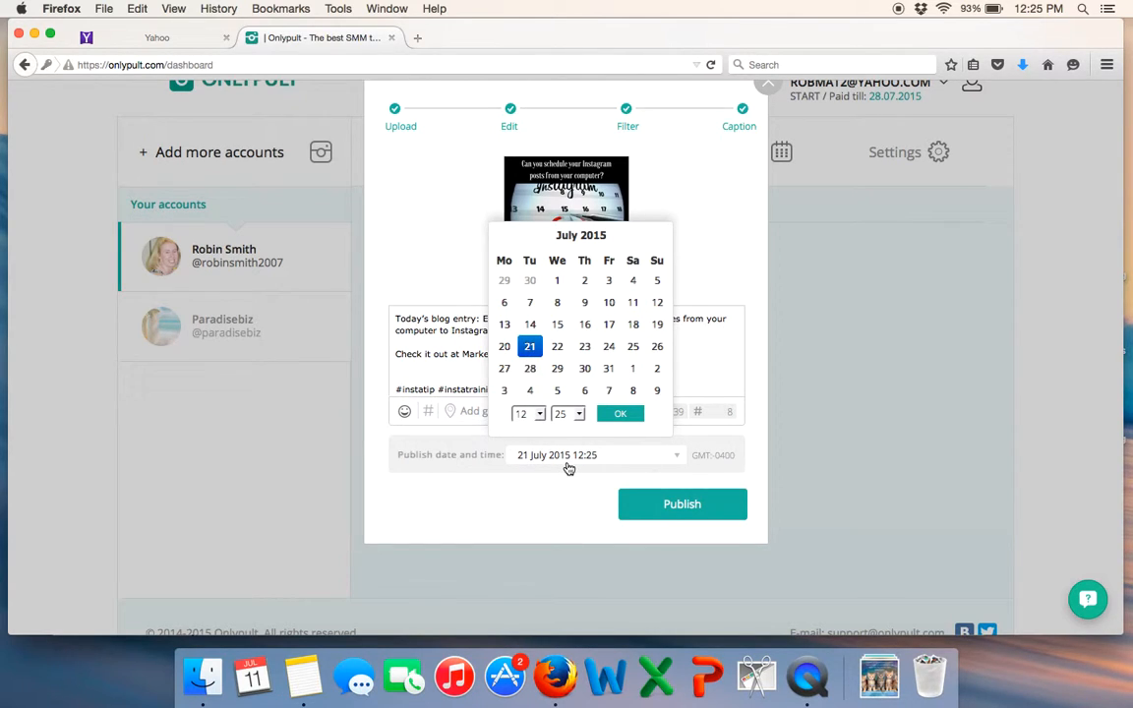
pyautogui.click(619, 413)
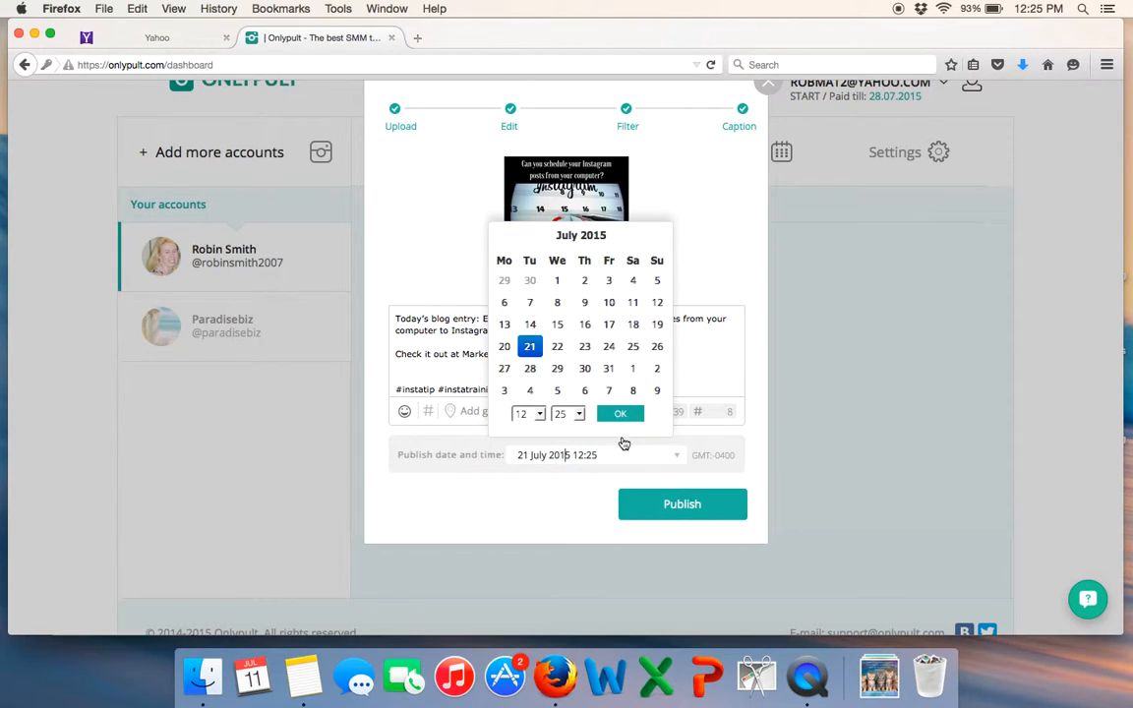
pyautogui.click(619, 413)
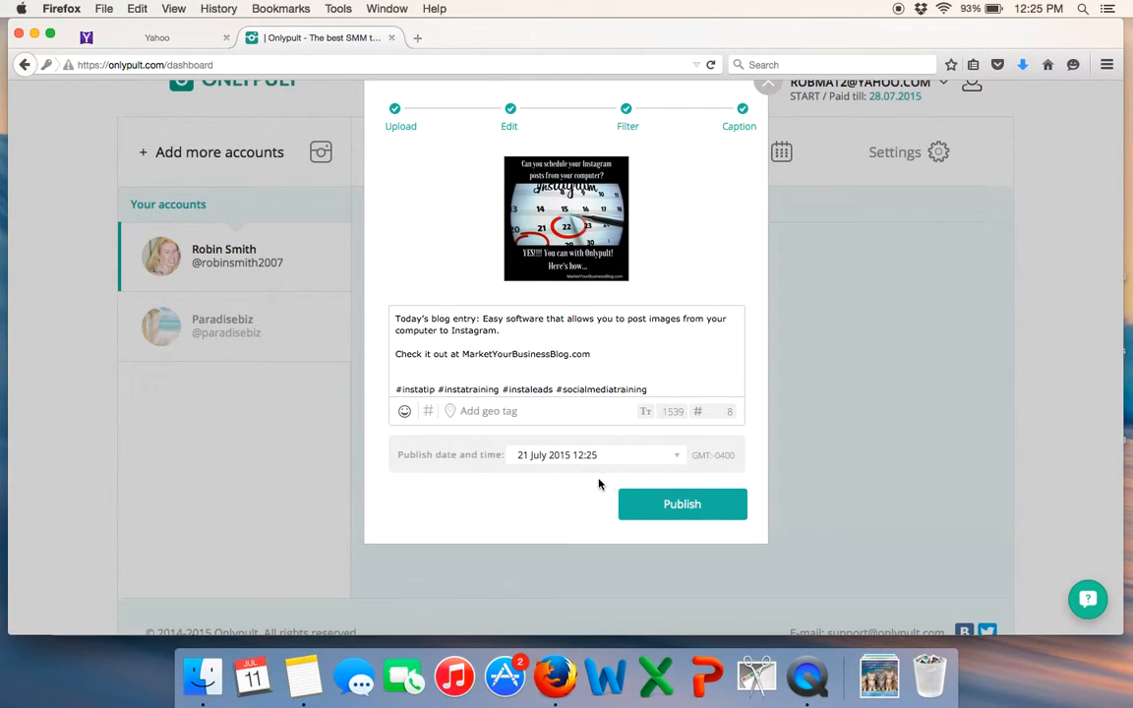
# - Publish the post so it is queued among scheduled posts for 21 Jul 2015 12:25
pyautogui.click(682, 504)
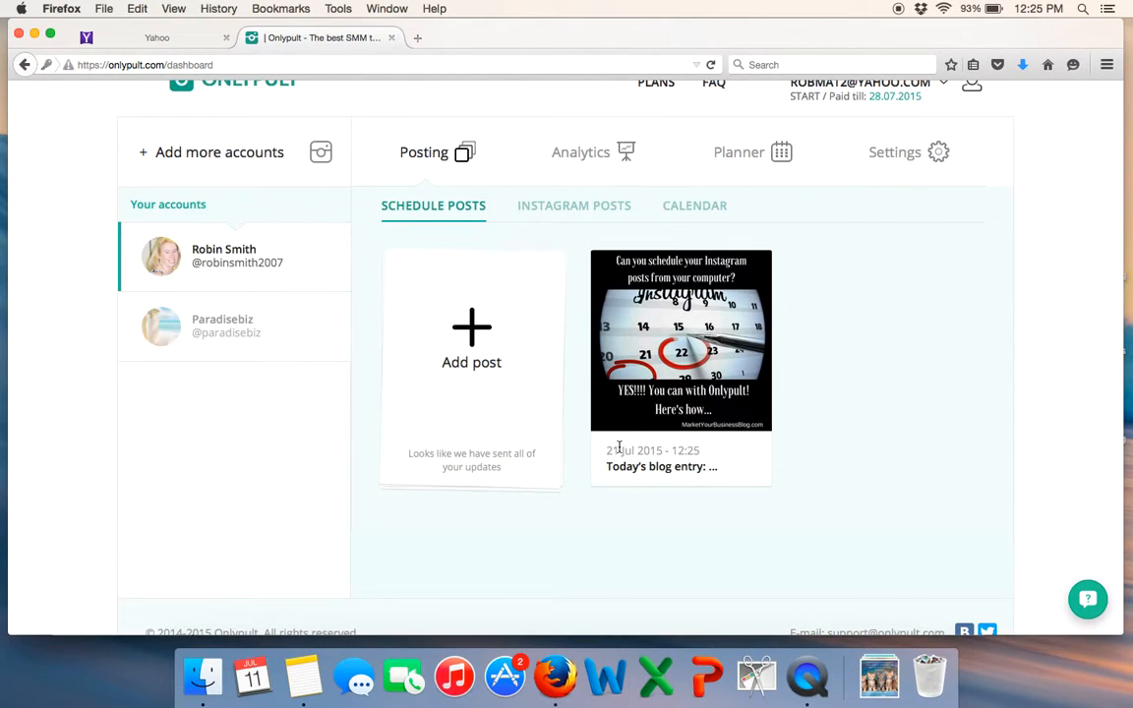
pyautogui.moveTo(727, 325)
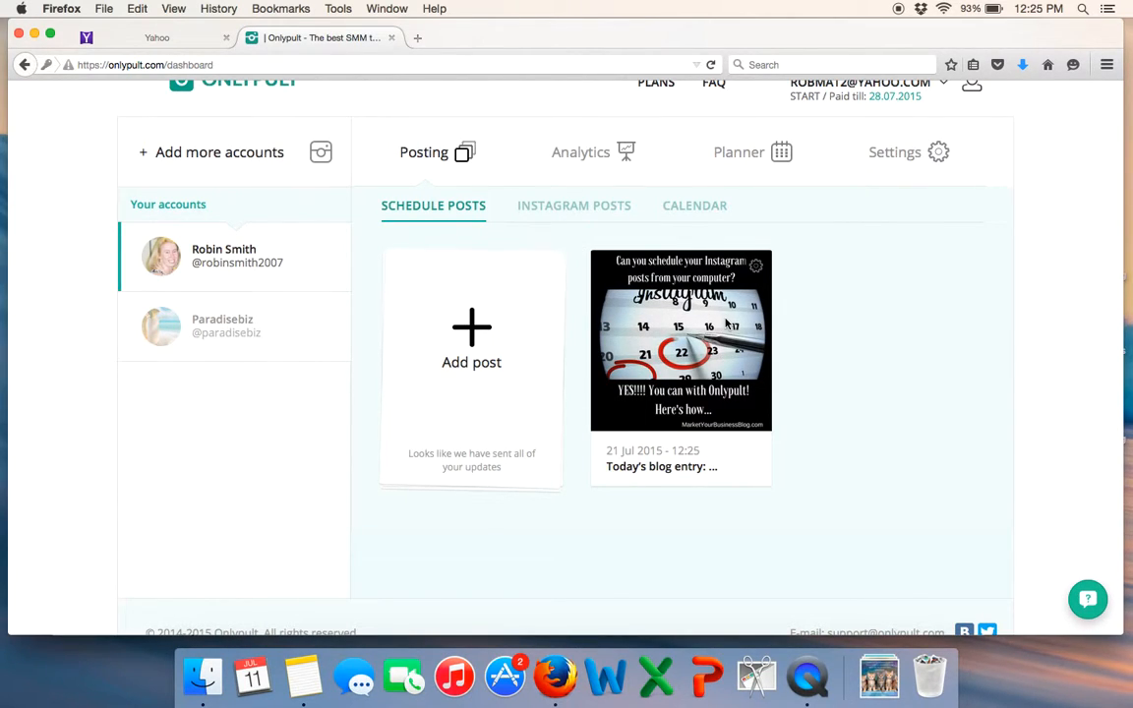
pyautogui.scroll(3)
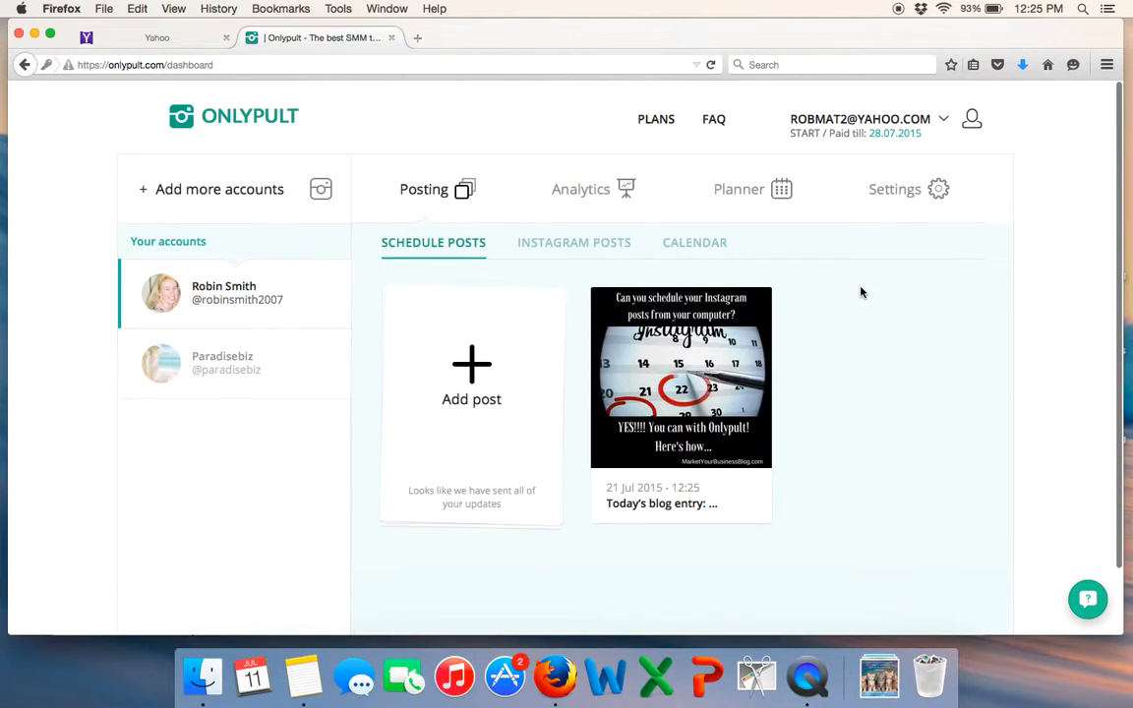